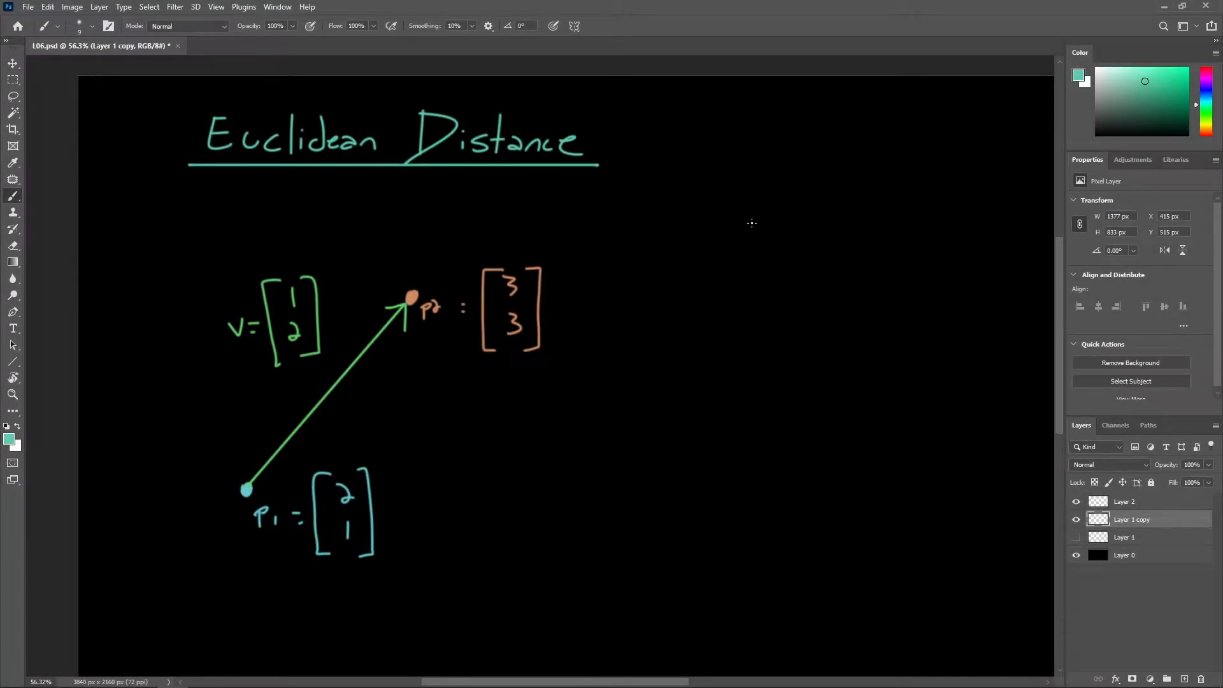
pyautogui.moveTo(603, 223)
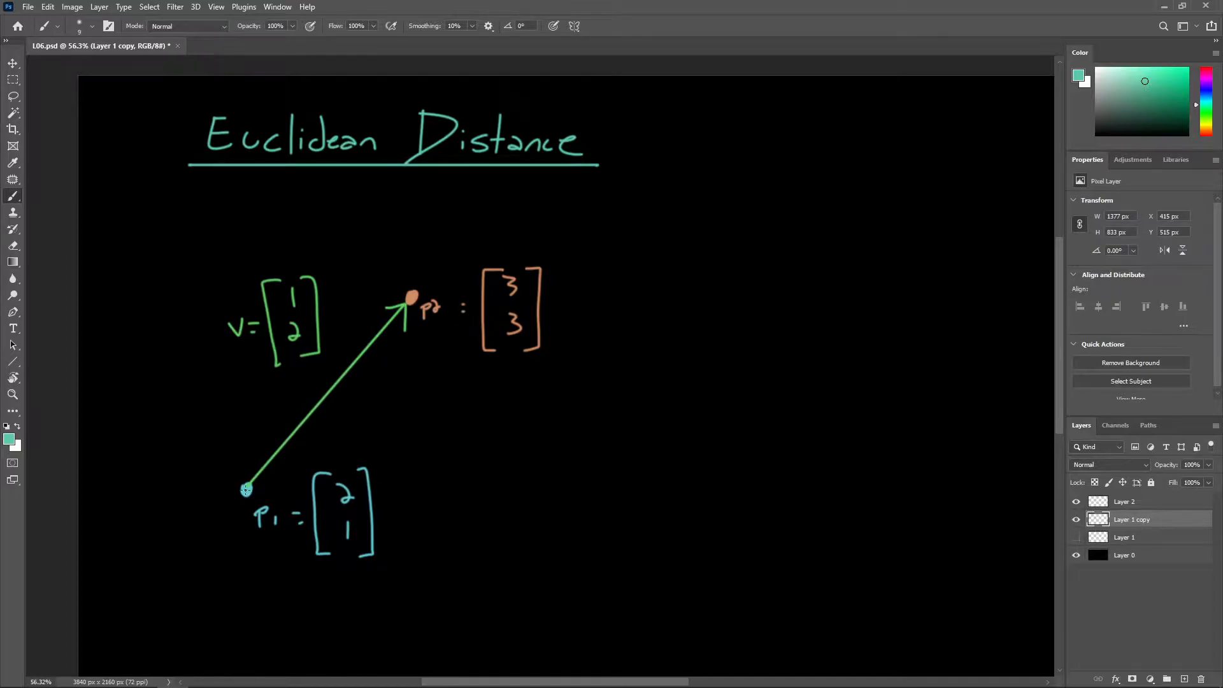
# - Brush-write '||v||' right of p2, then 'd =' in front of it
pyautogui.moveTo(246, 489); pyautogui.dragTo(402, 297)
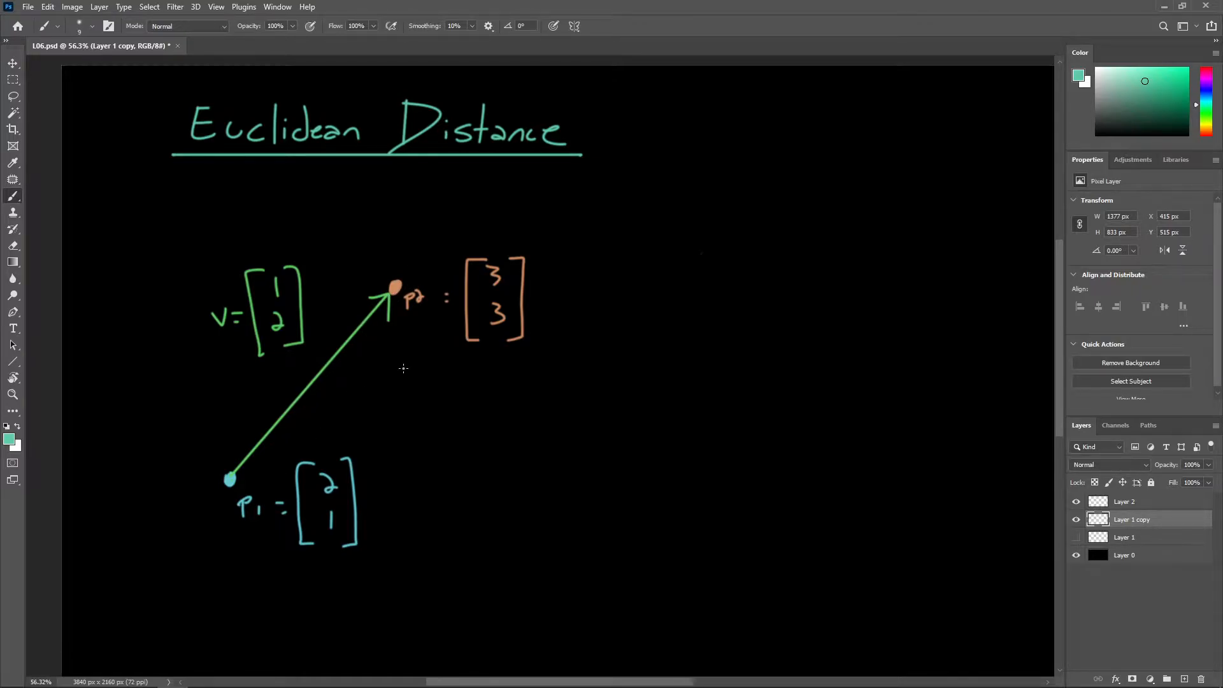
pyautogui.moveTo(378, 414)
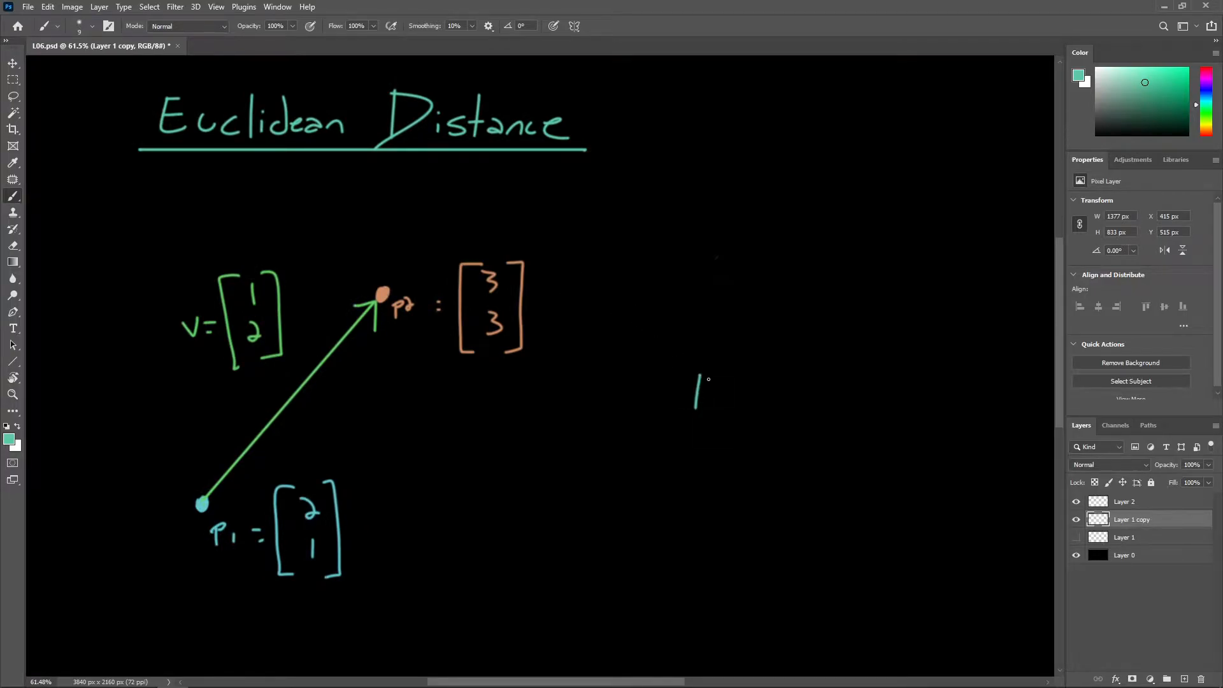
pyautogui.moveTo(695, 382); pyautogui.dragTo(788, 410)
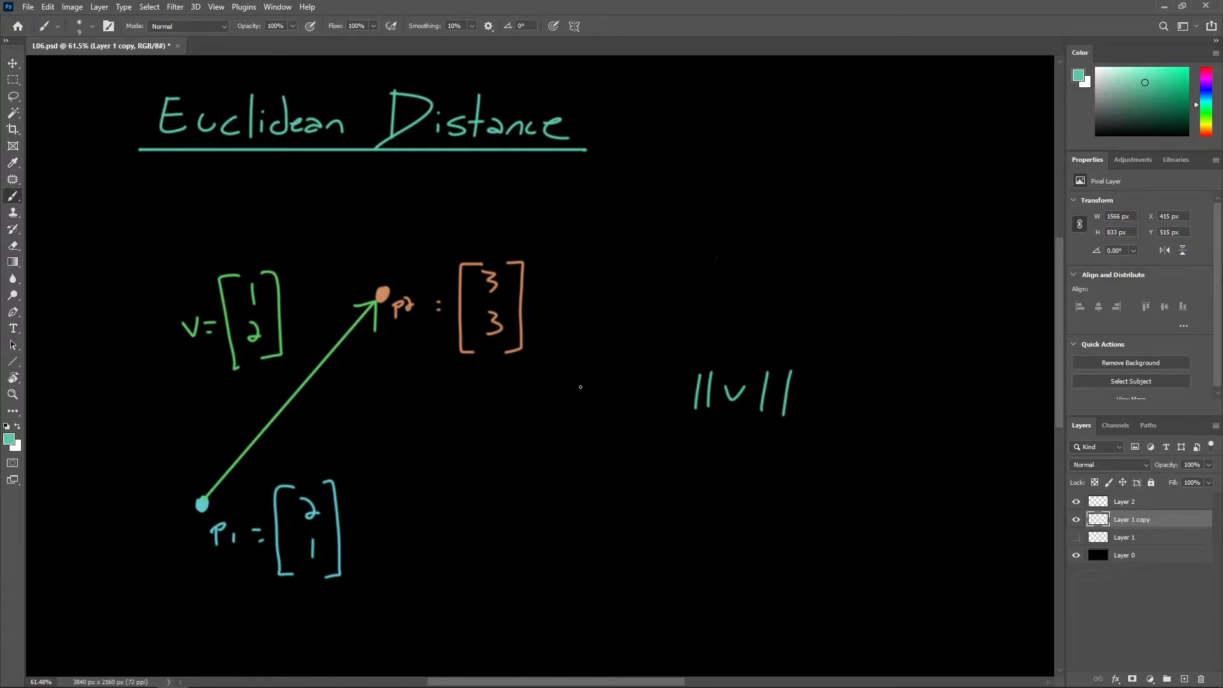
pyautogui.moveTo(584, 397); pyautogui.dragTo(593, 367)
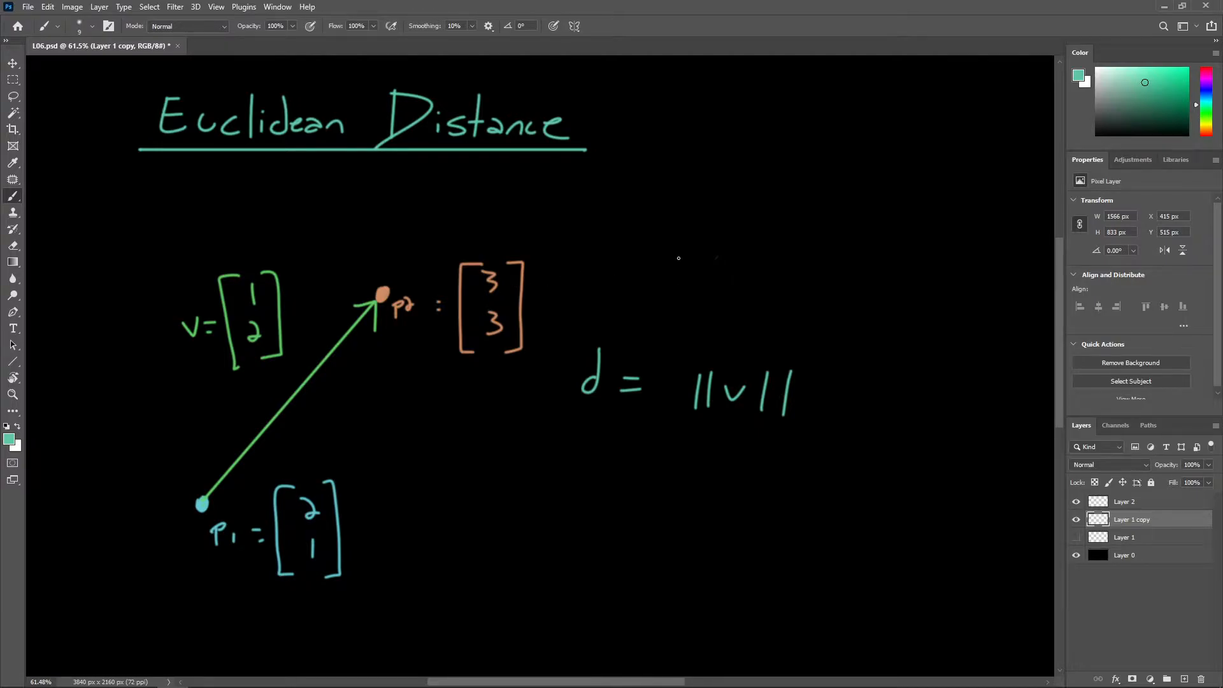
pyautogui.moveTo(662, 242)
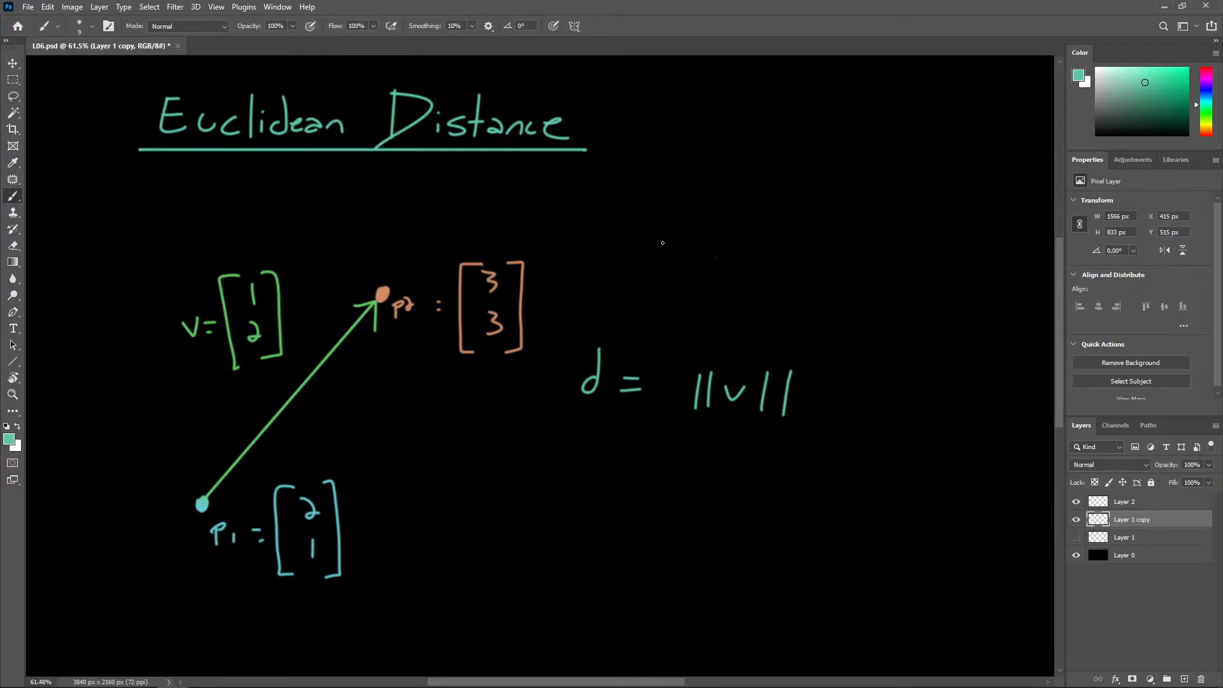
pyautogui.moveTo(637, 260)
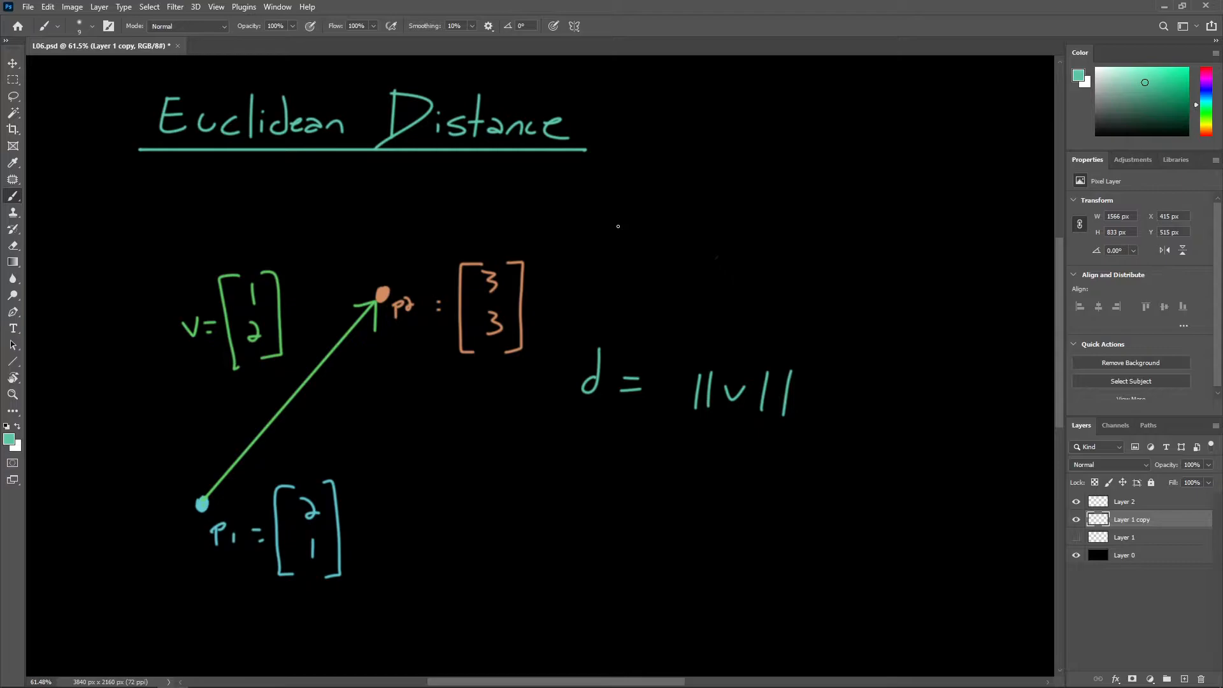
pyautogui.moveTo(612, 240)
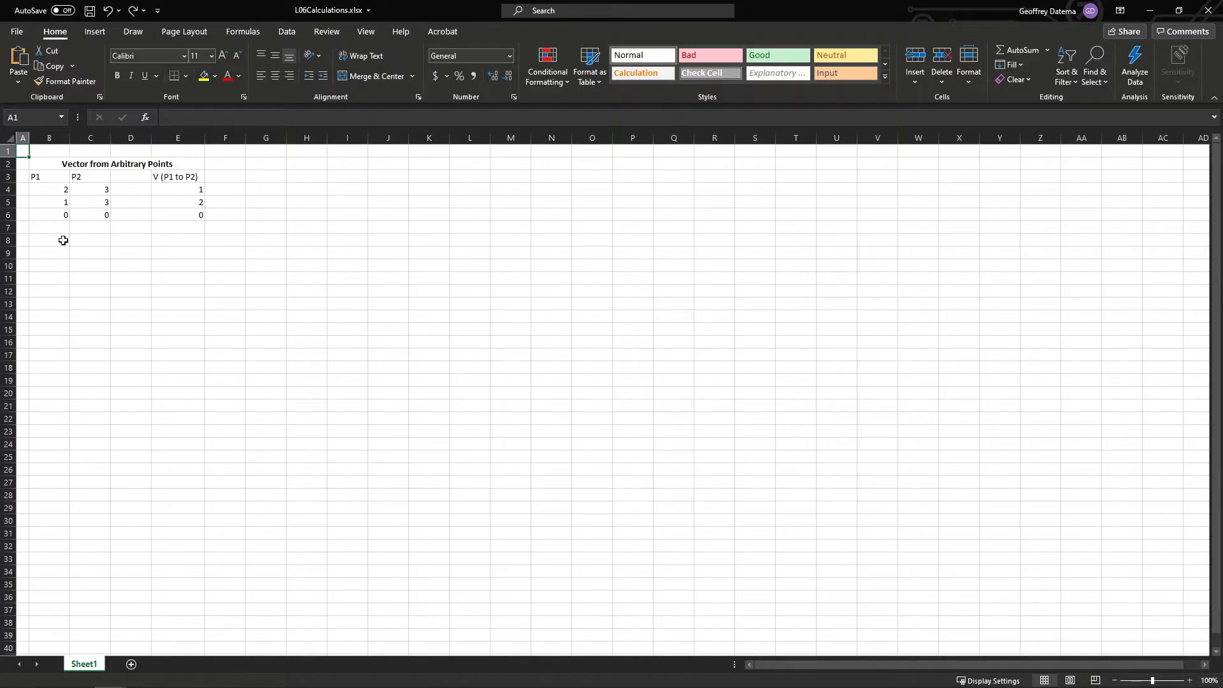
# - Merge B8:E8 into a bold 'Vector Magnitude' heading and label B9 'V'
pyautogui.click(375, 76)
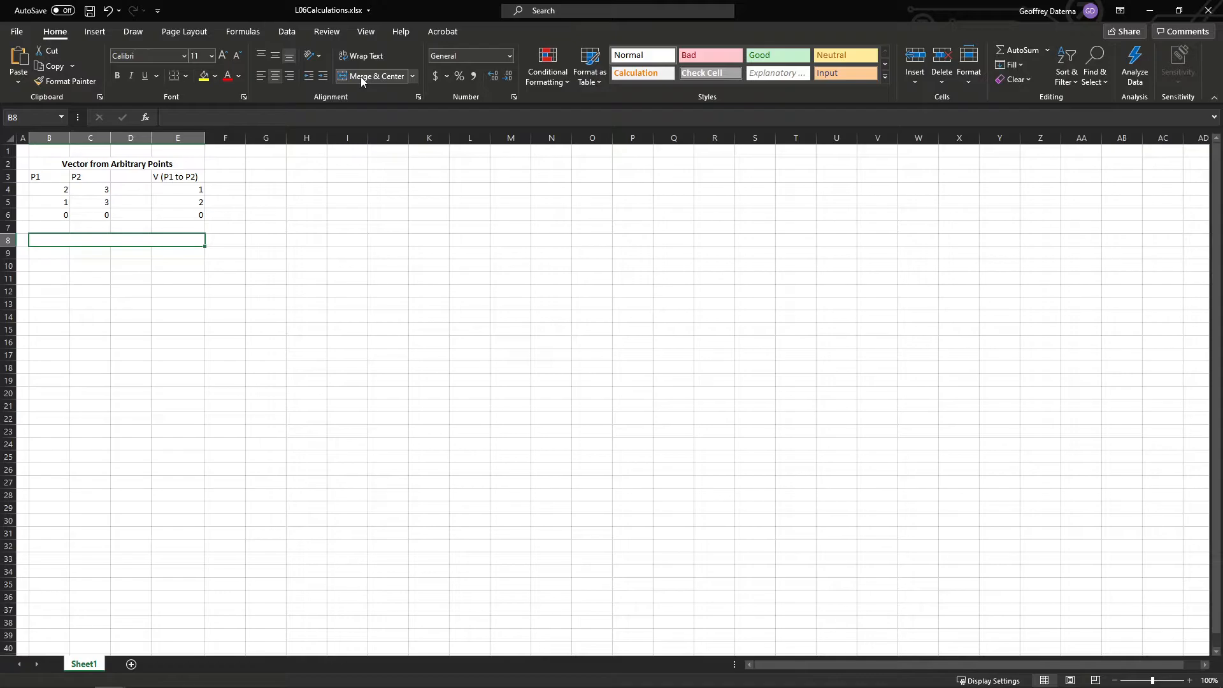
pyautogui.write('Vector Magnitude')
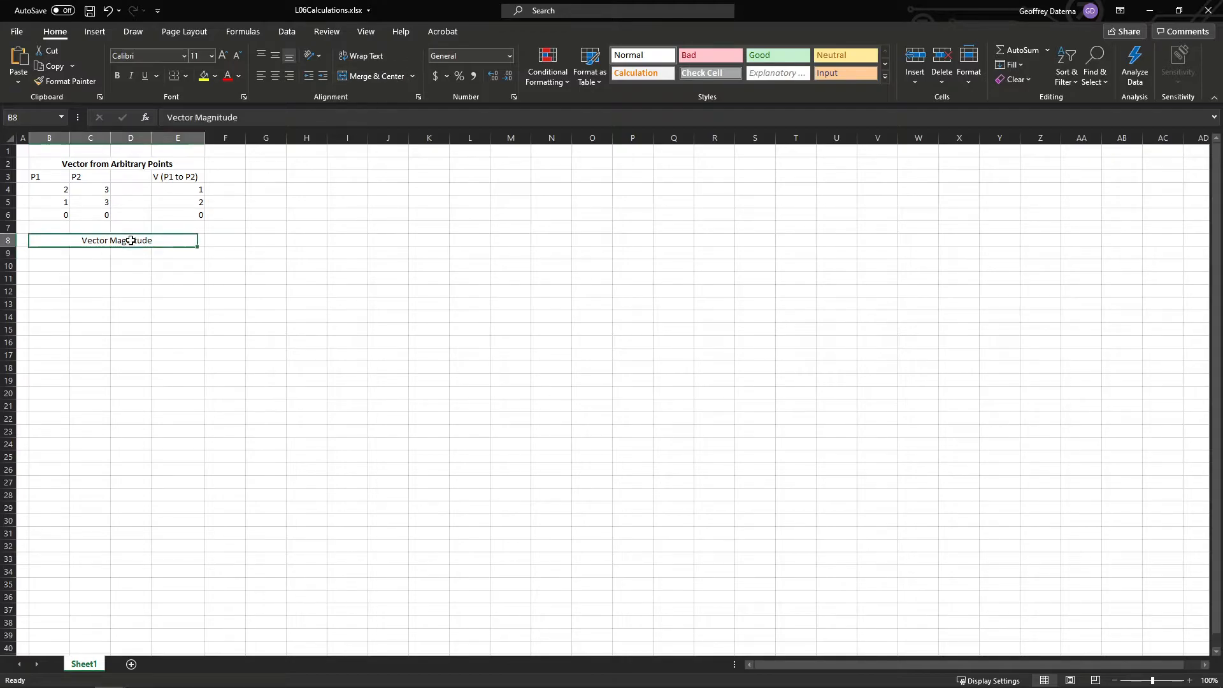
pyautogui.click(373, 75)
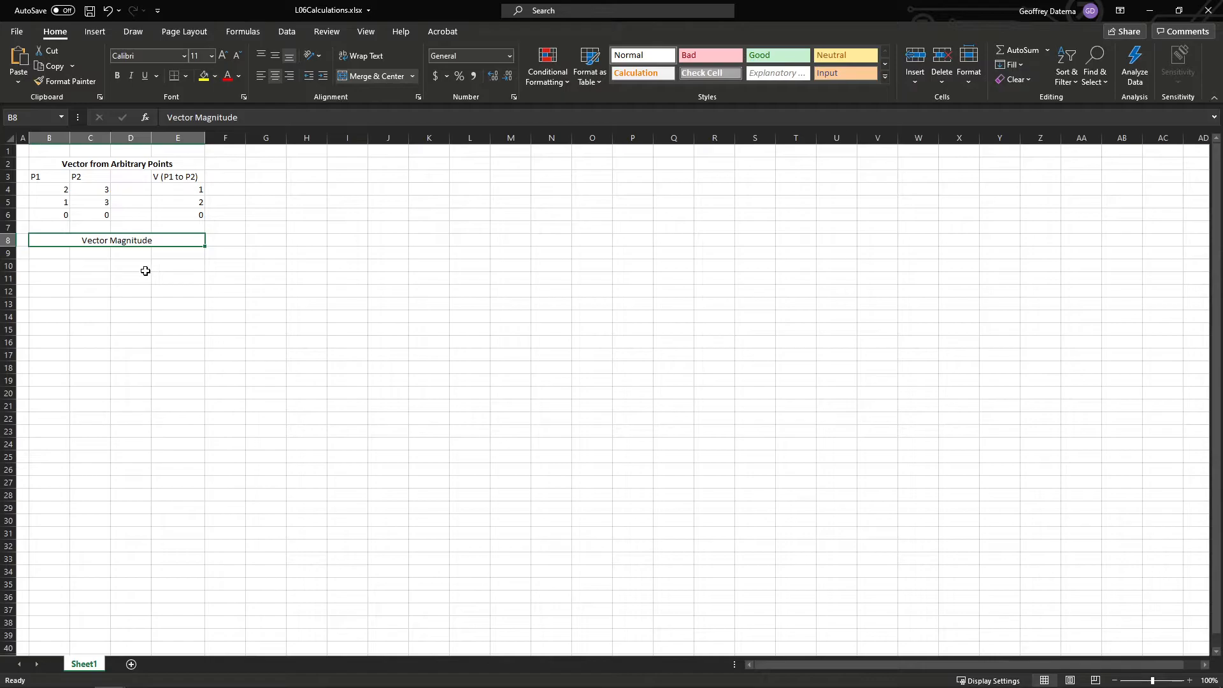
pyautogui.moveTo(288, 181)
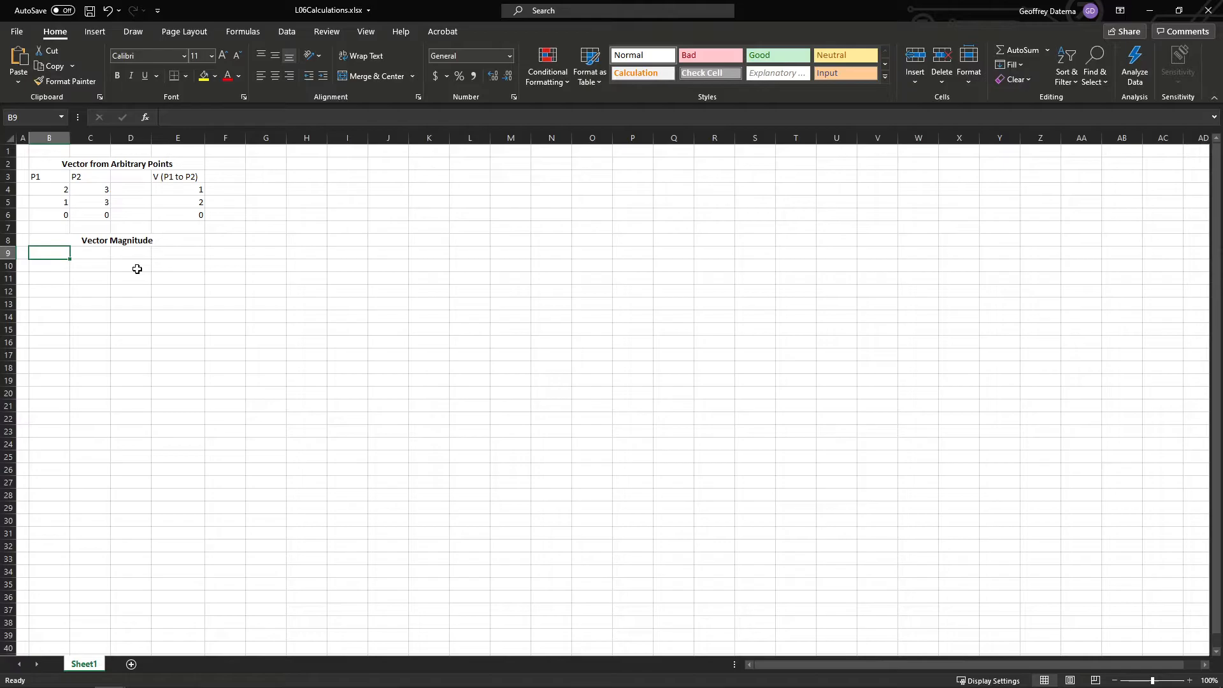
pyautogui.write('Vector Magnitude')
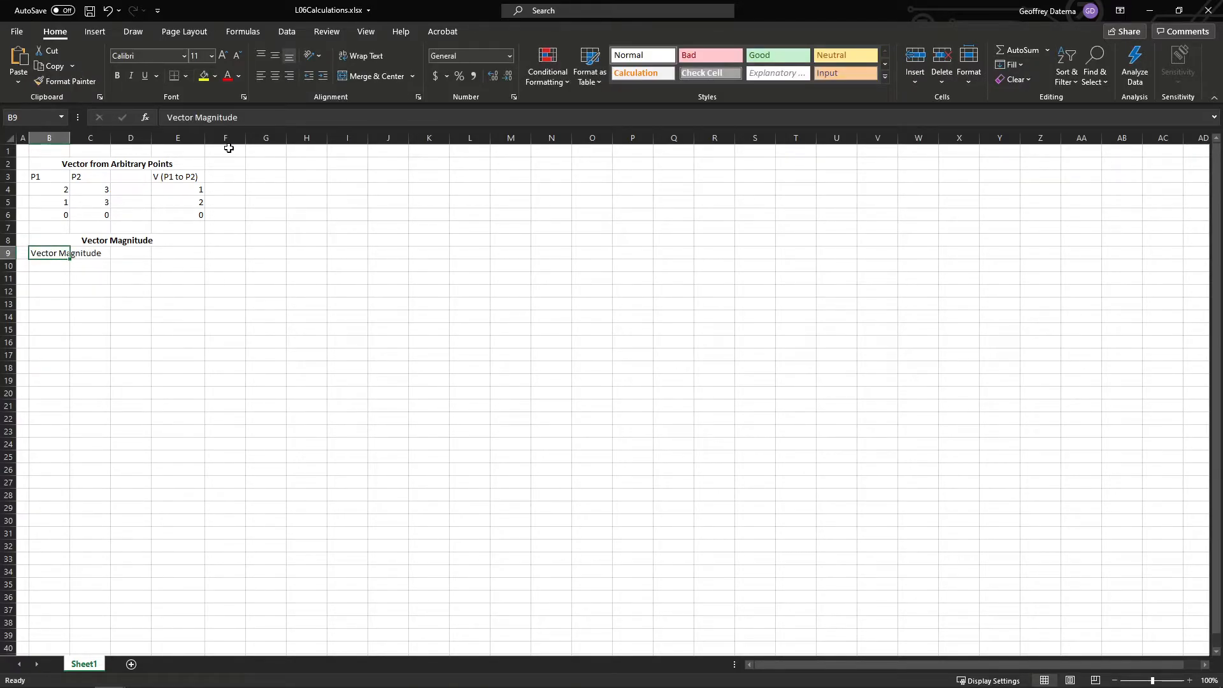
pyautogui.write('e')
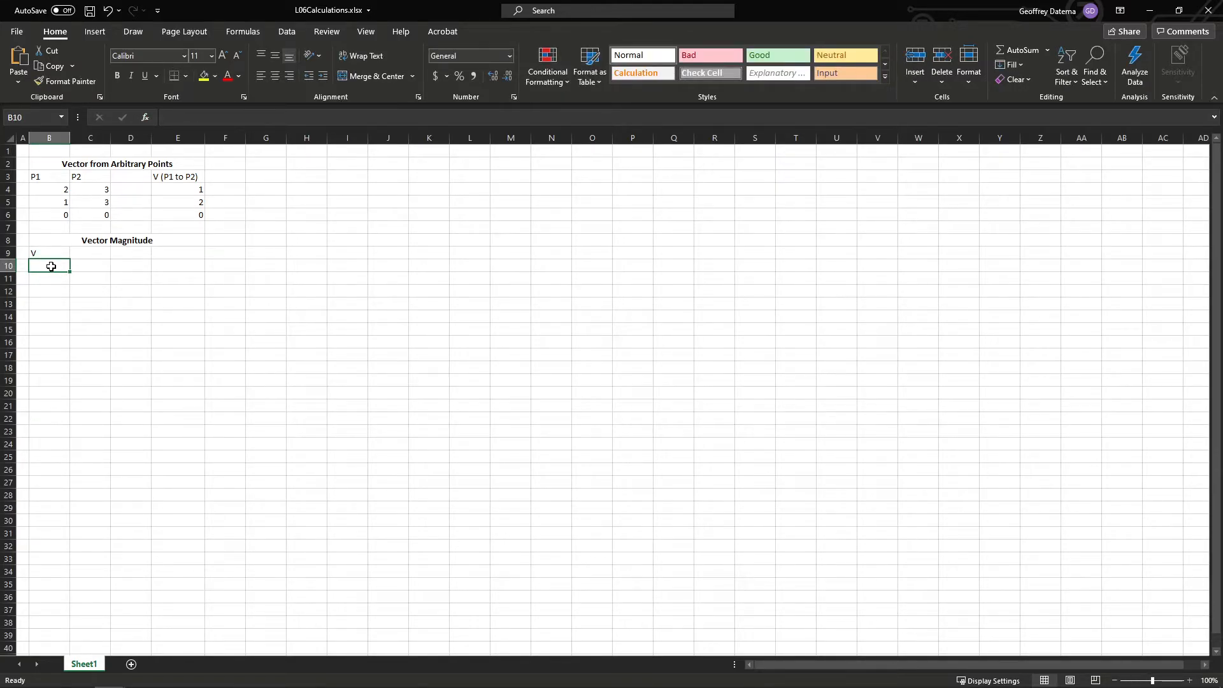
pyautogui.moveTo(142, 282)
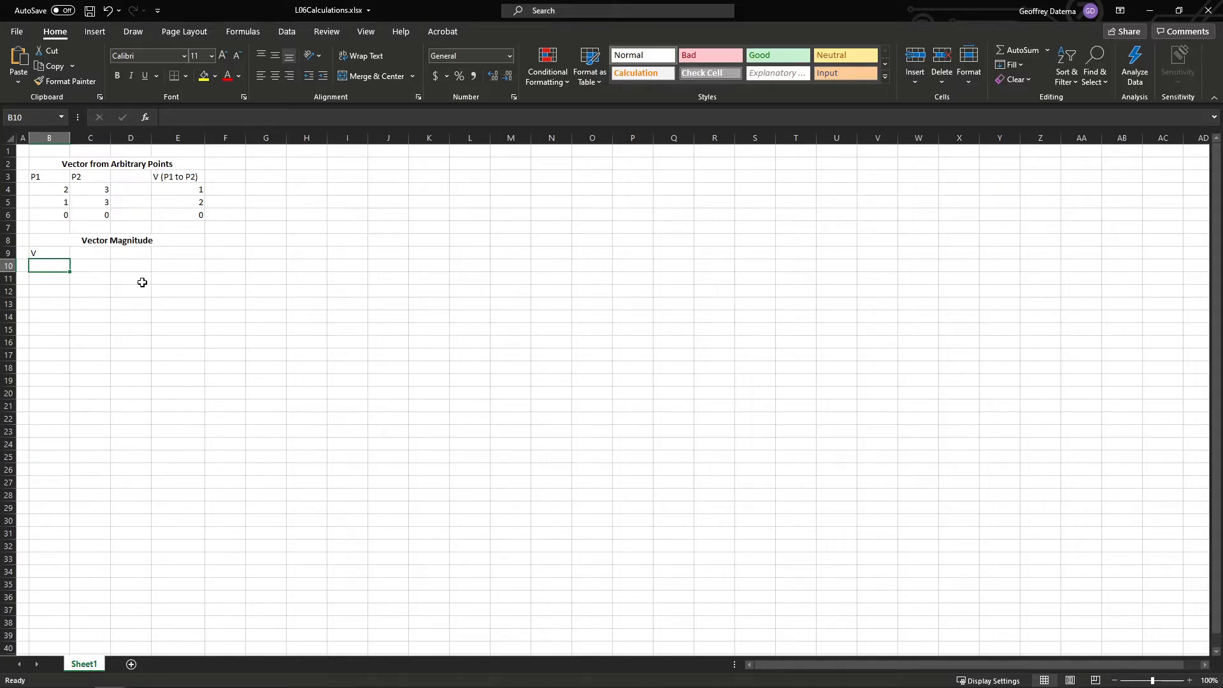
pyautogui.moveTo(152, 257)
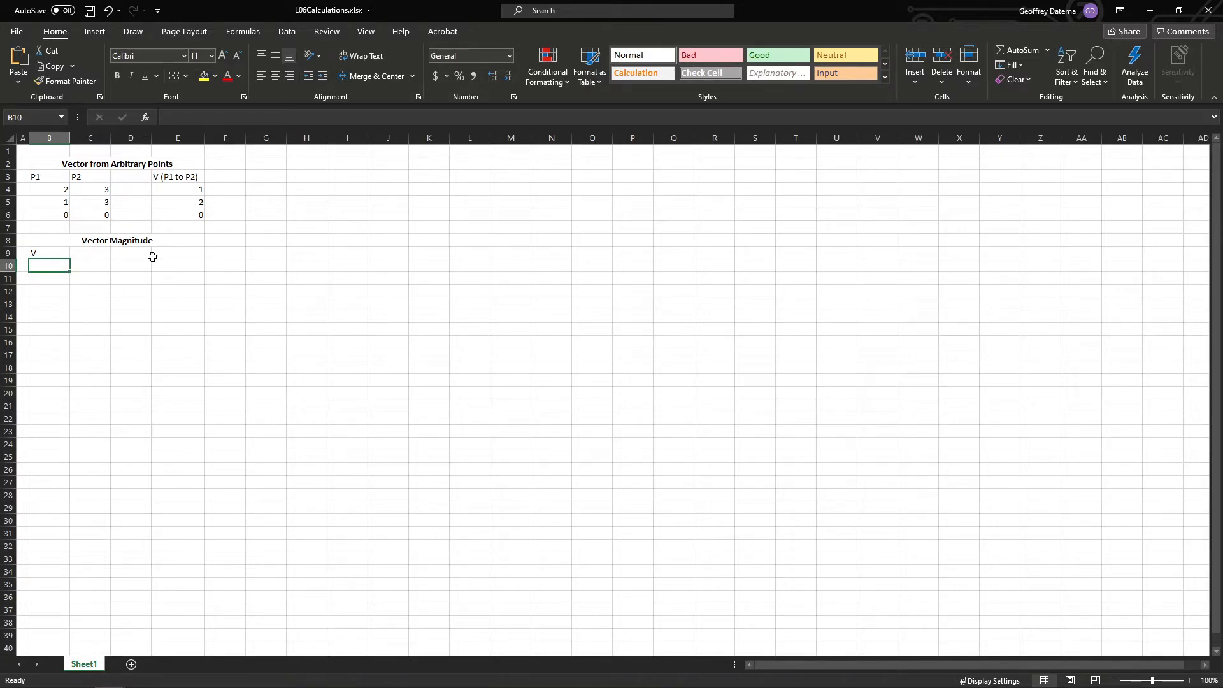
# - Paste the vector values 1, 2, 0 from E4:E6 into B10:B12 as values
pyautogui.click(178, 202)
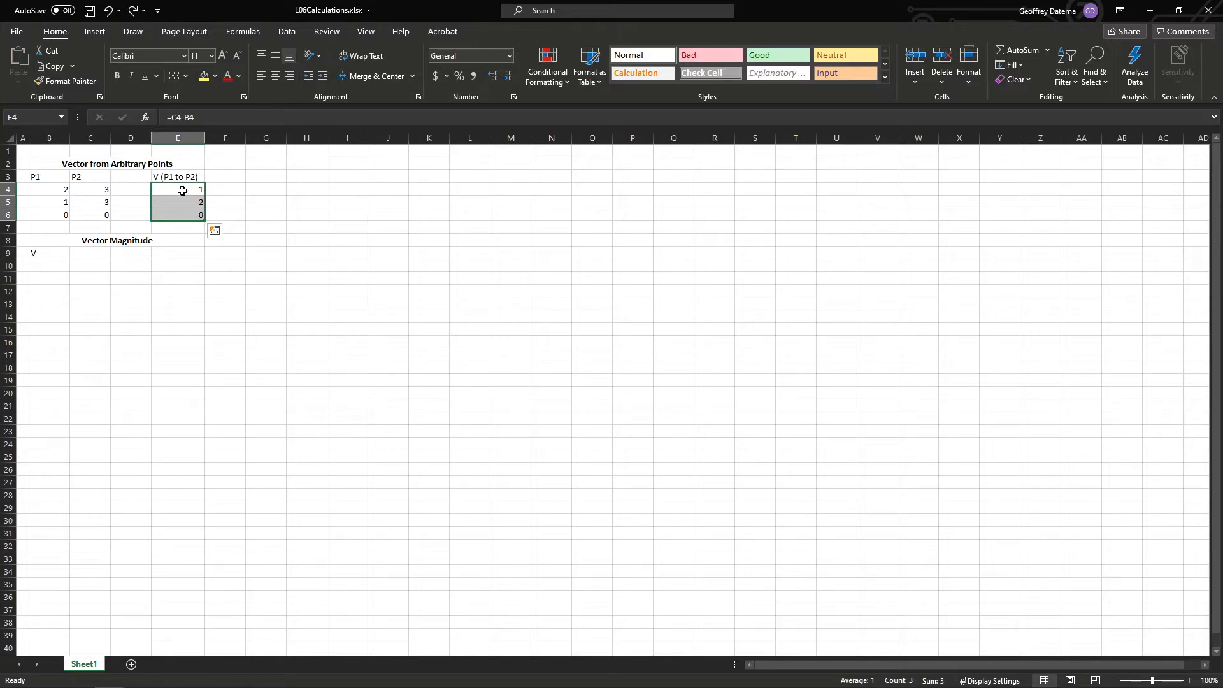
pyautogui.press('ctrl+c')
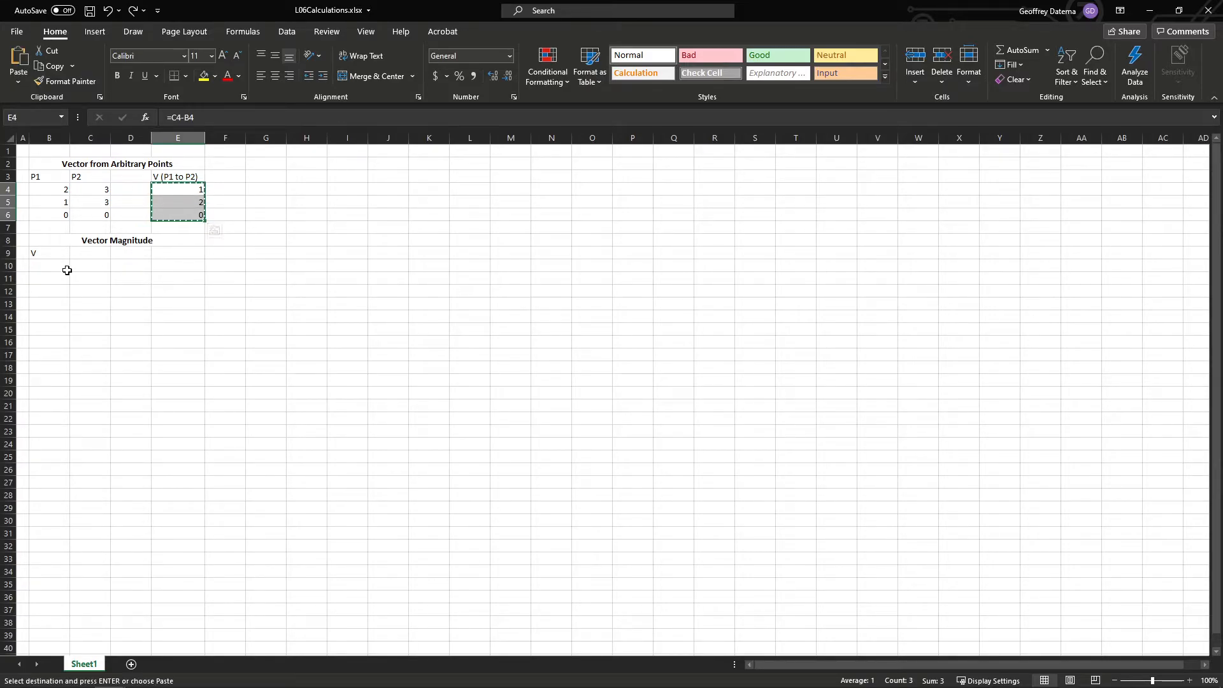
pyautogui.rightClick(48, 265)
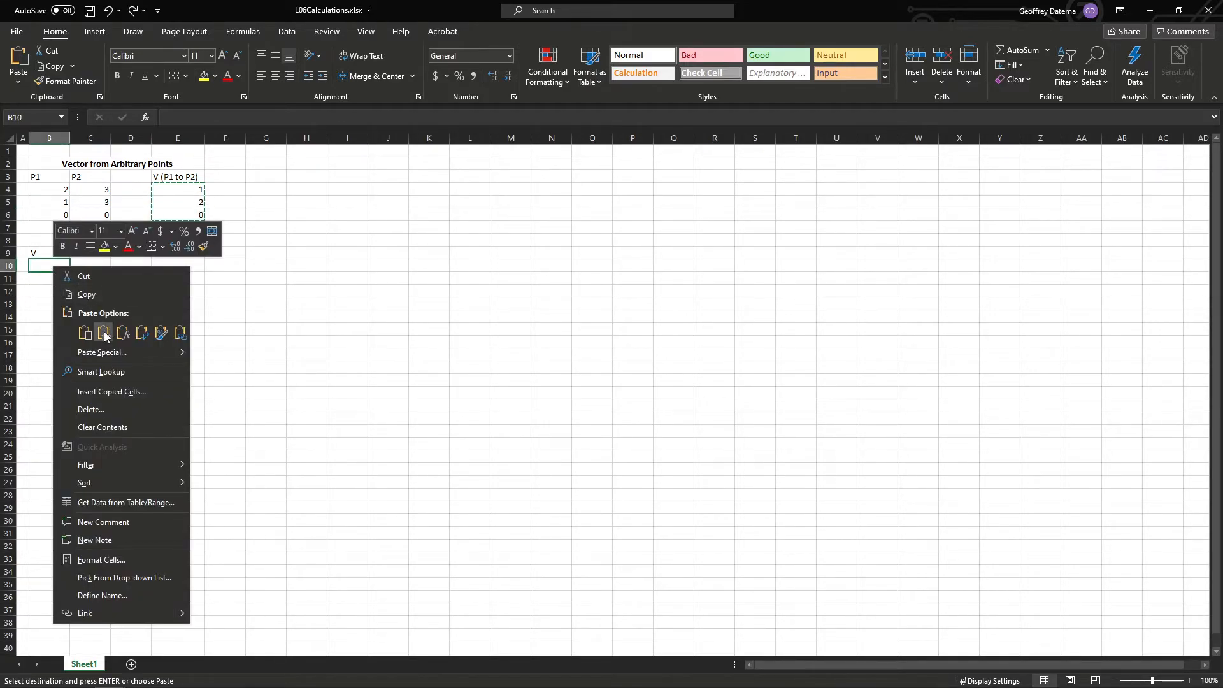
pyautogui.click(104, 333)
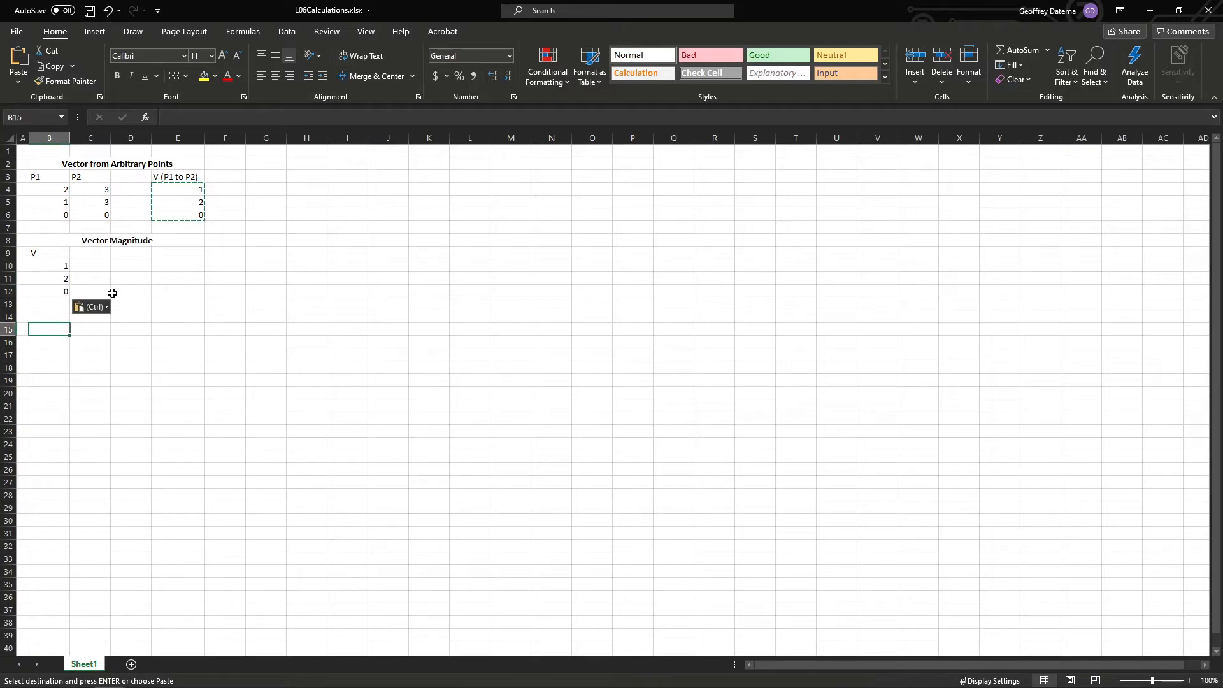
# - Type the result label 'magnitude V' into D9
pyautogui.click(130, 265)
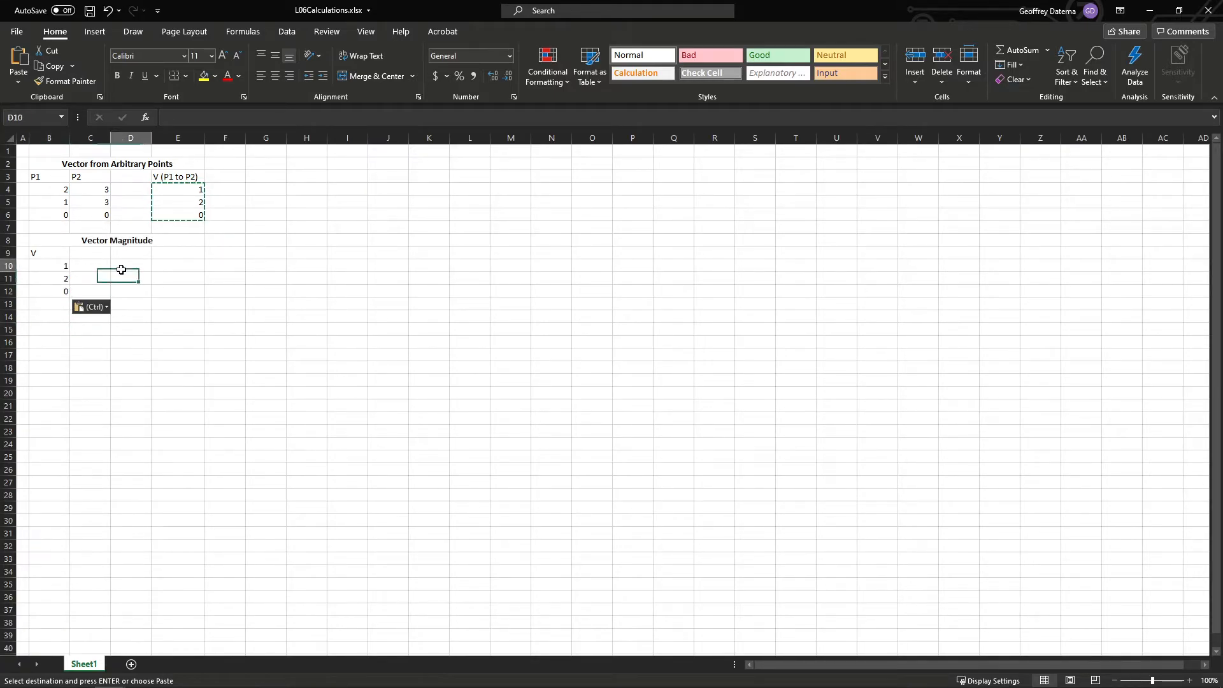
pyautogui.click(130, 253)
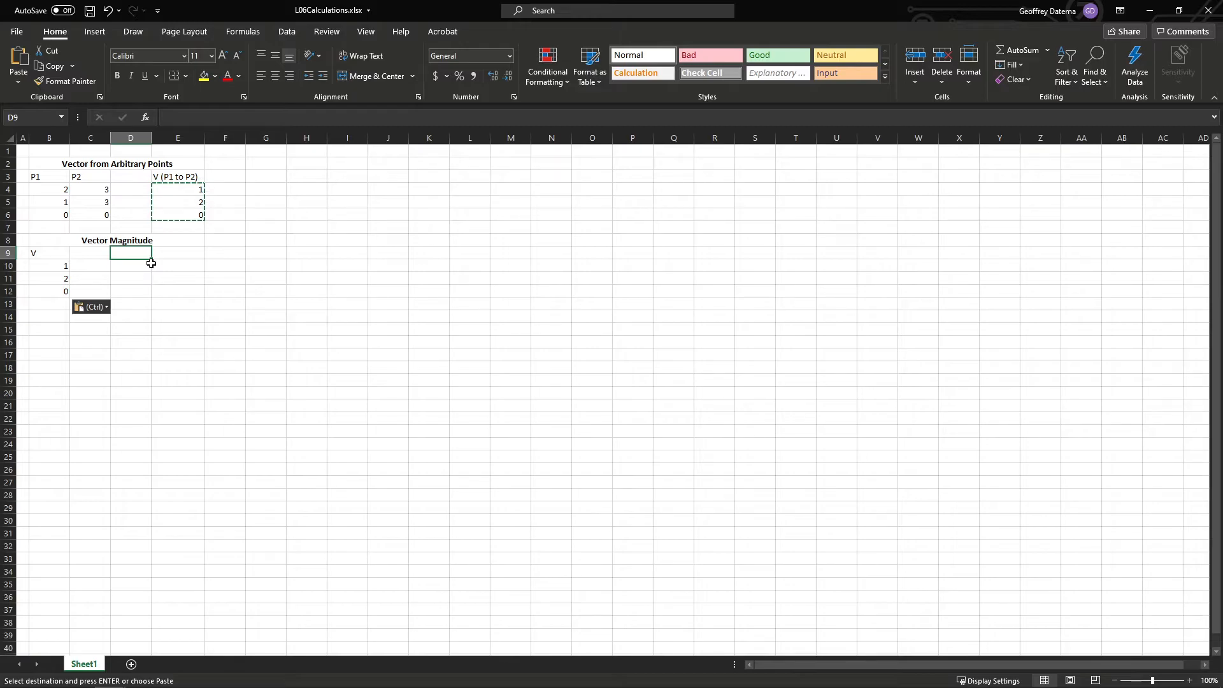
pyautogui.write('m')
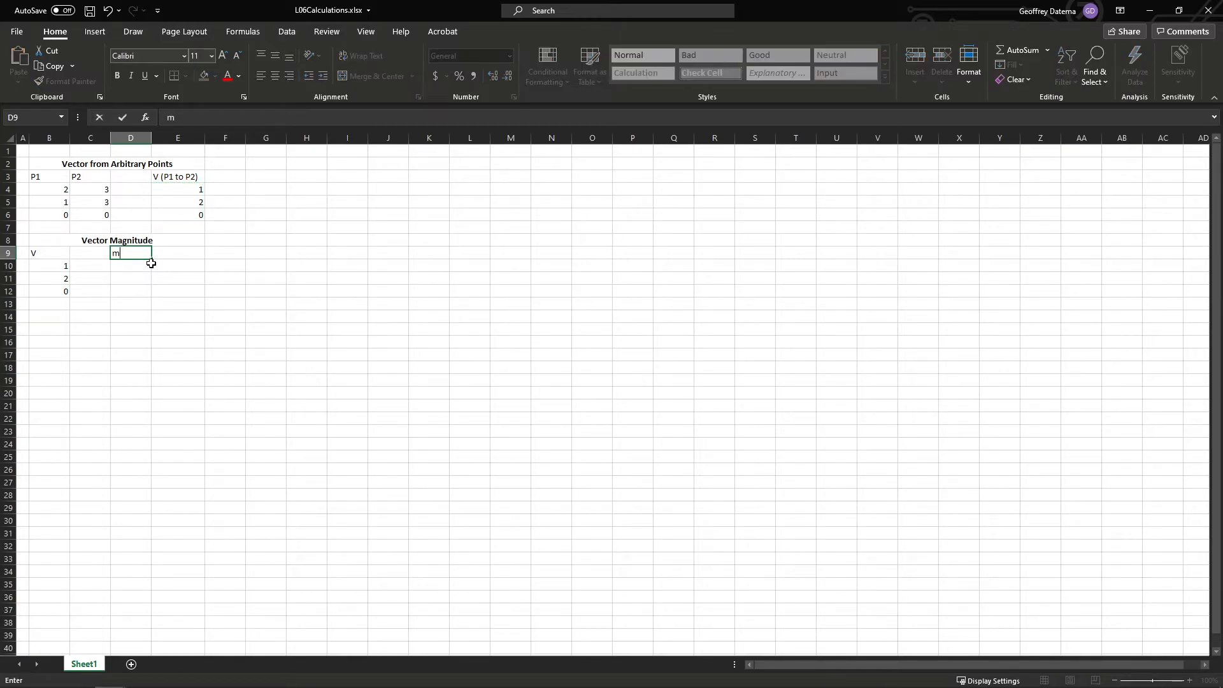
pyautogui.write('agnitude V')
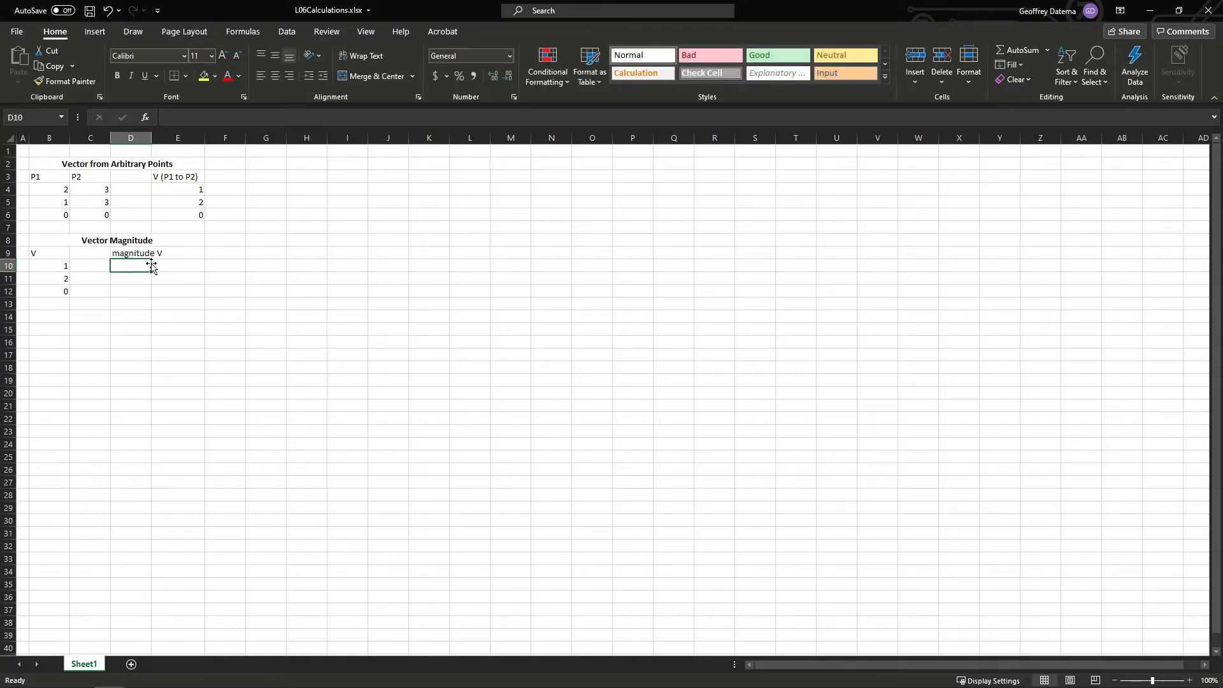
pyautogui.moveTo(153, 139); pyautogui.dragTo(163, 138)
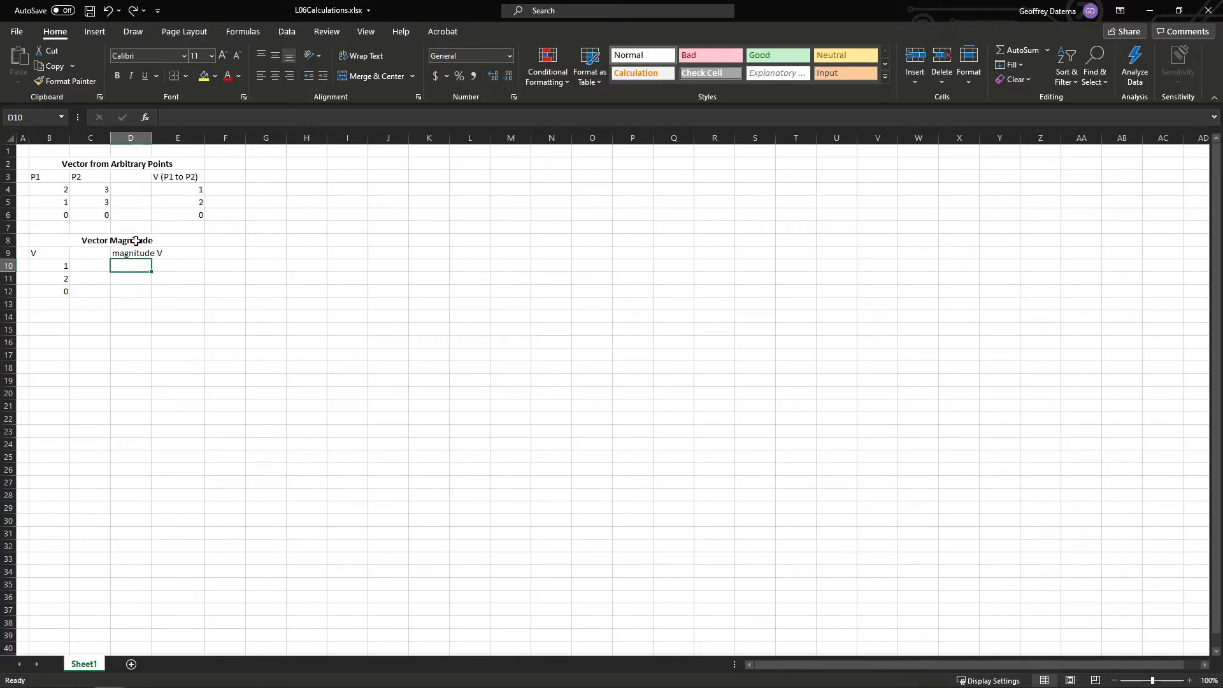
pyautogui.click(131, 253)
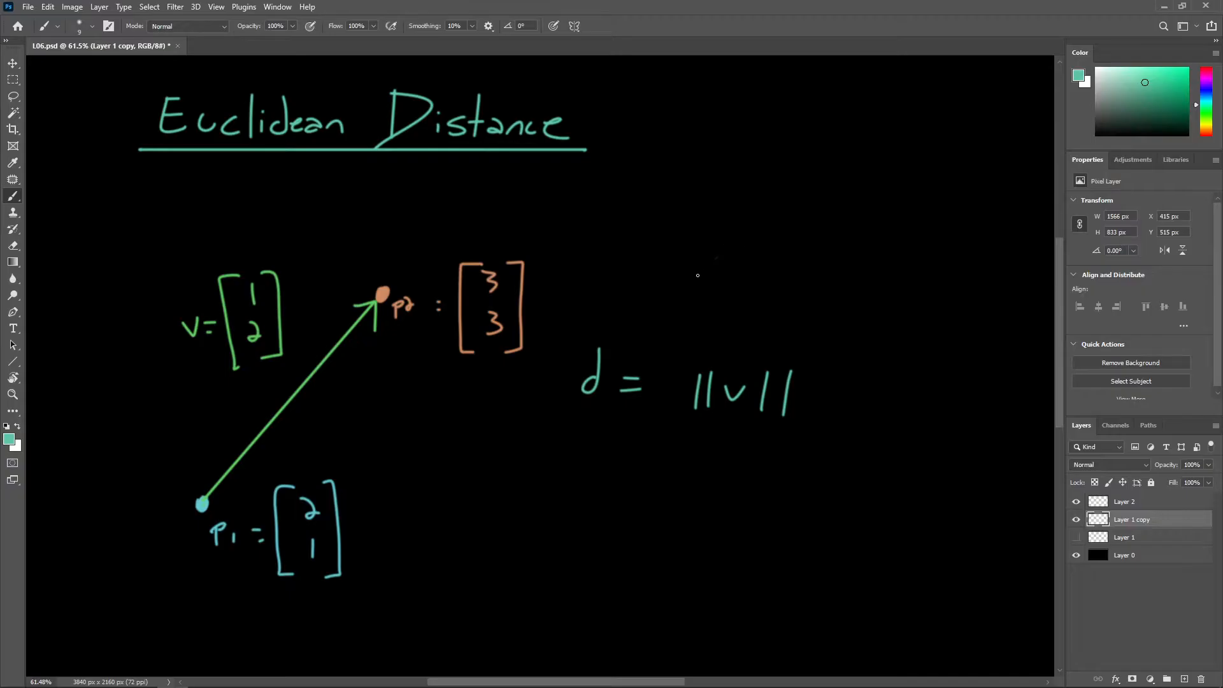
pyautogui.moveTo(272, 479)
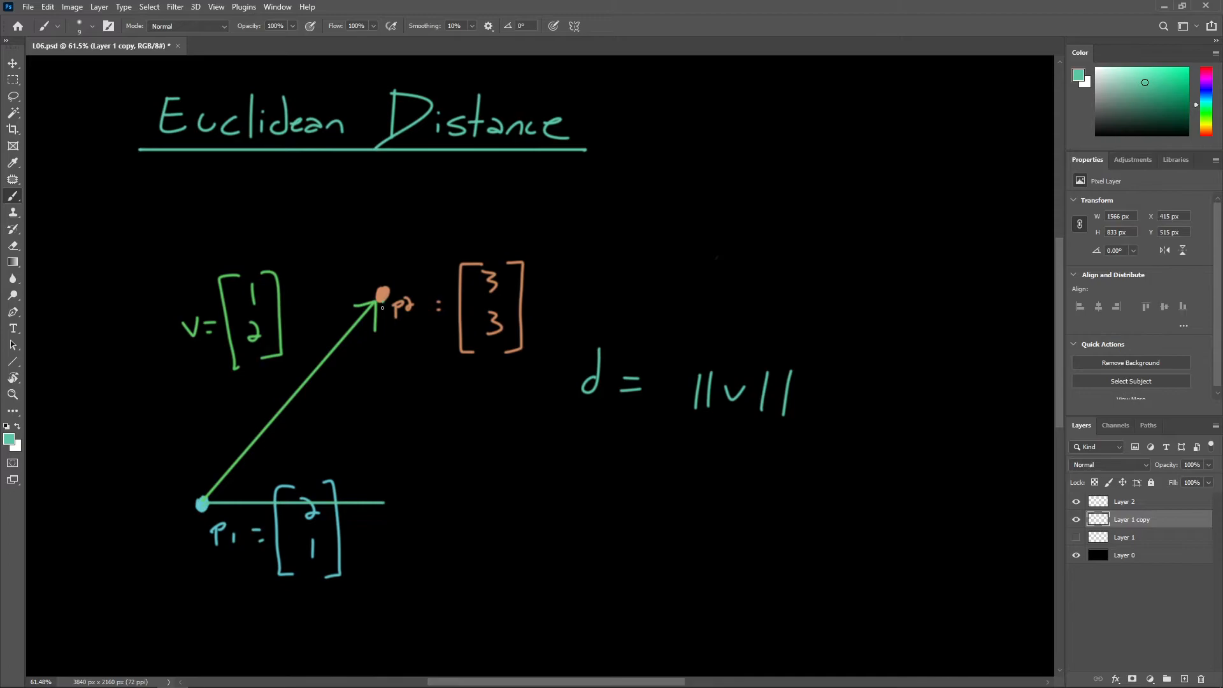
# - Brush the vertical leg down from p2, a stroke near p1, and the right-angle mark
pyautogui.moveTo(378, 305); pyautogui.dragTo(378, 503)
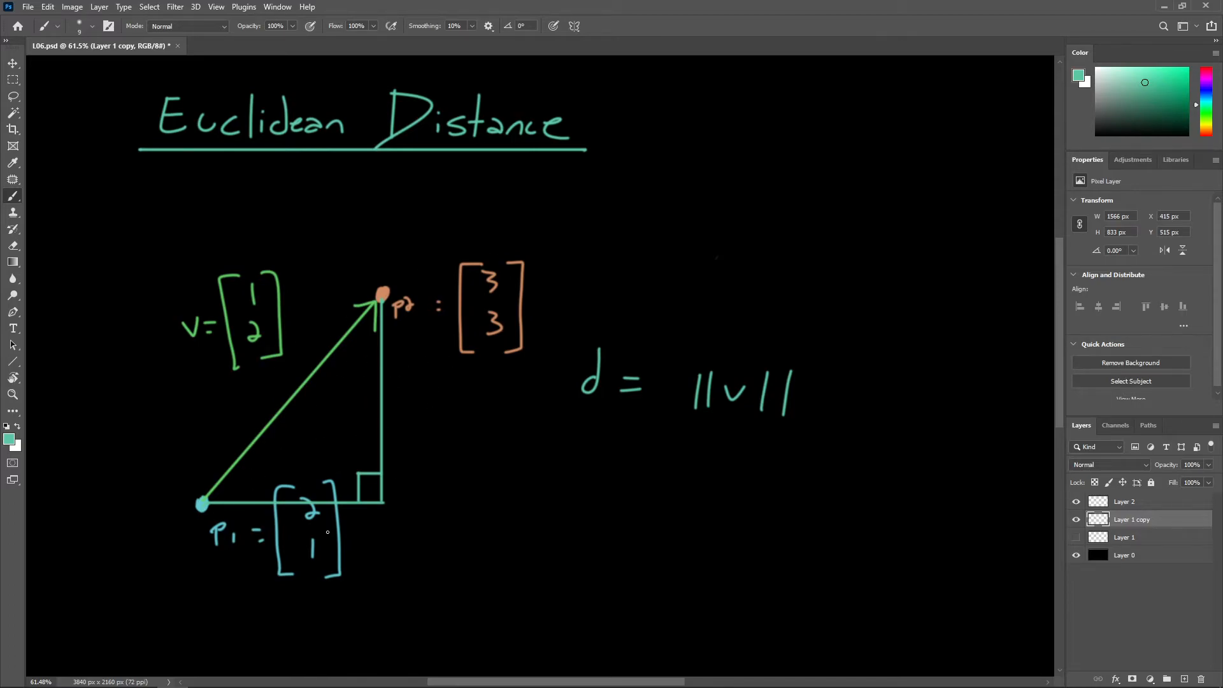
pyautogui.moveTo(265, 514); pyautogui.dragTo(285, 542)
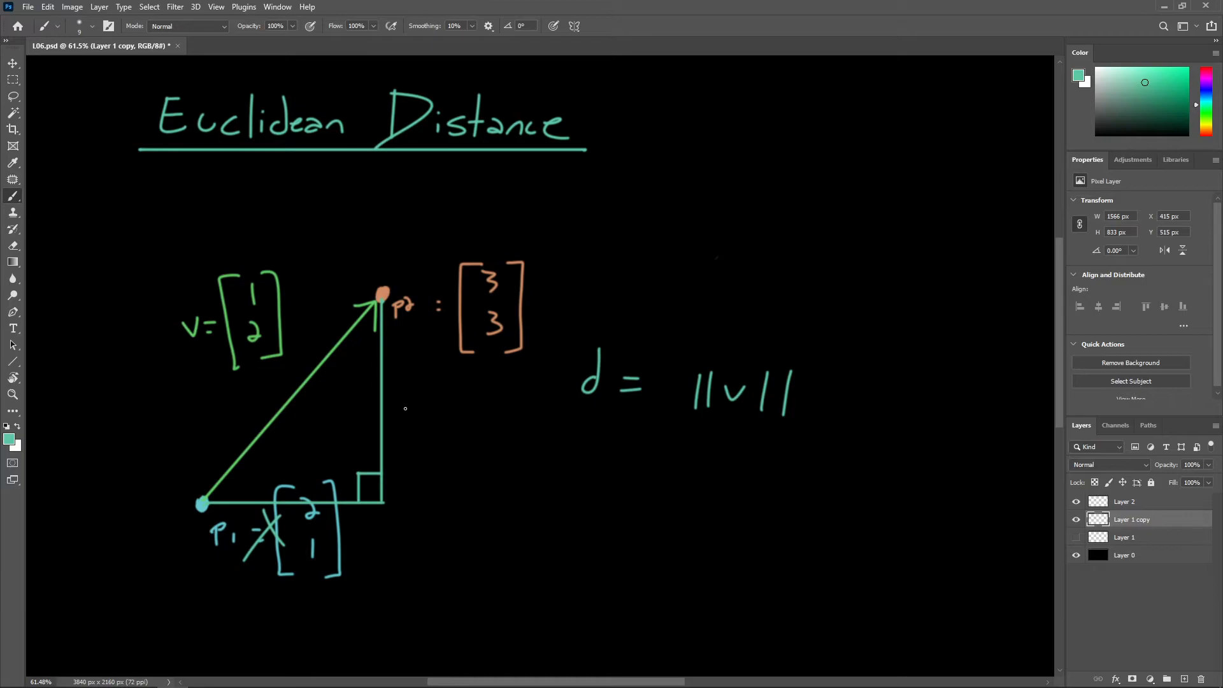
pyautogui.moveTo(421, 401); pyautogui.dragTo(406, 479)
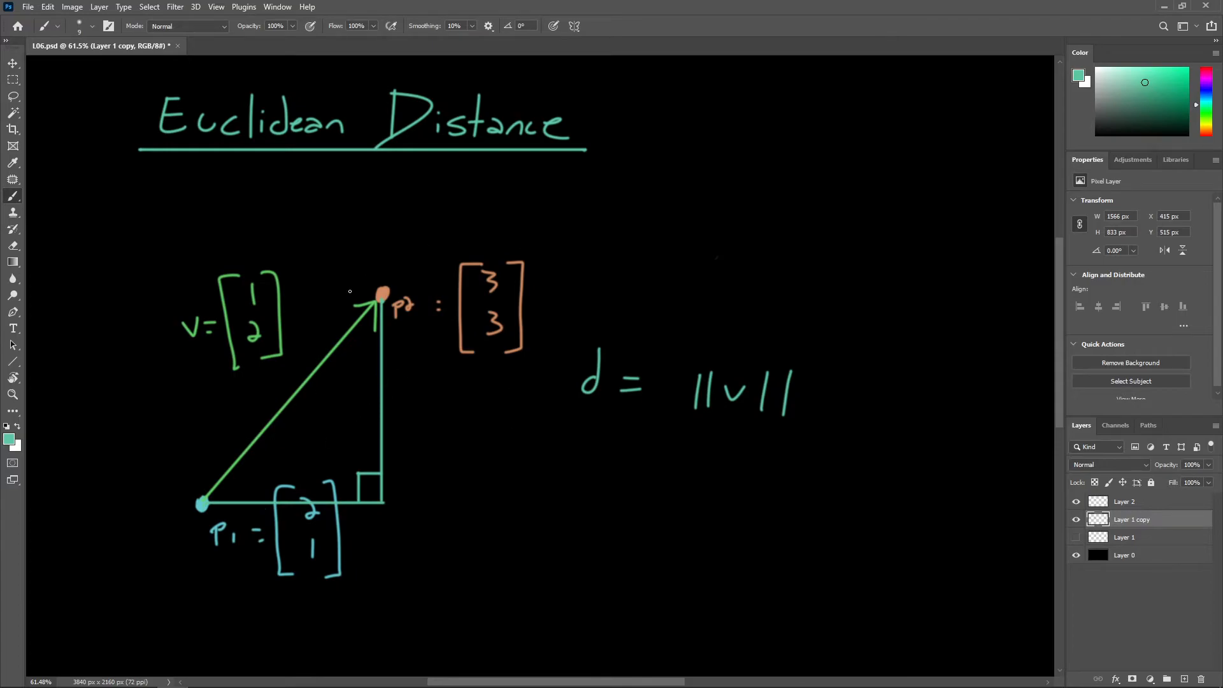
pyautogui.moveTo(1089, 48)
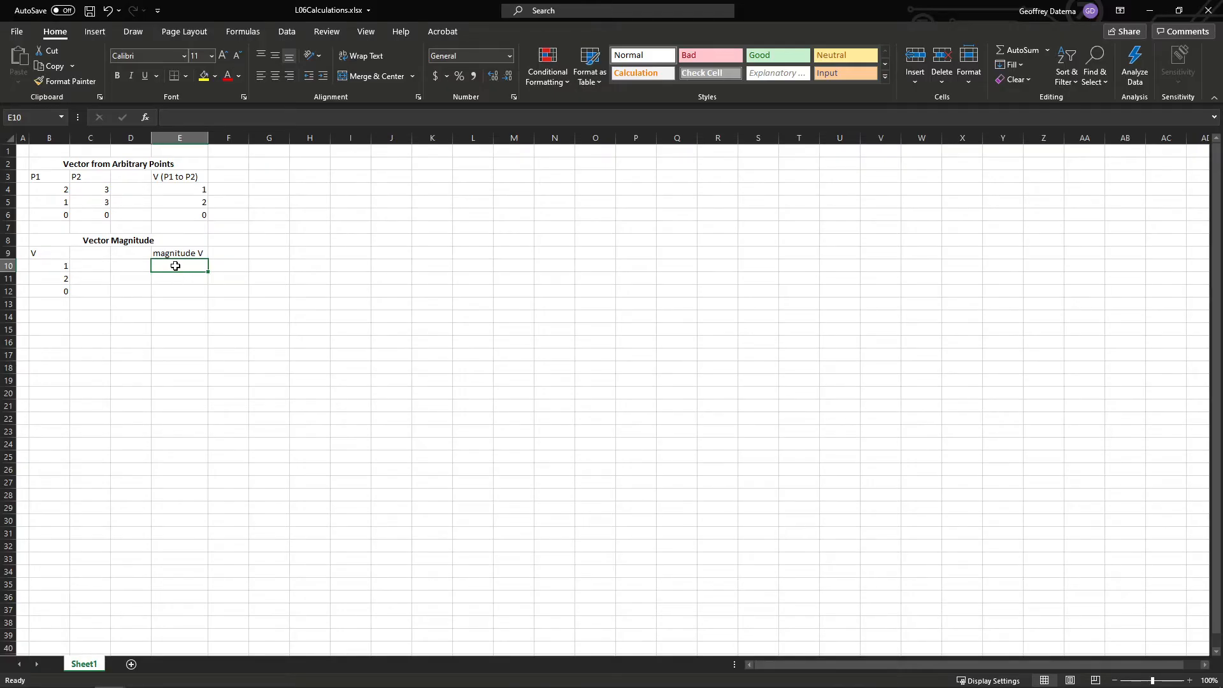
# - Enter =(B10*B10)+(B11*B11)+(B12*B12) in E10, clicking the B cells as references
pyautogui.write('=')
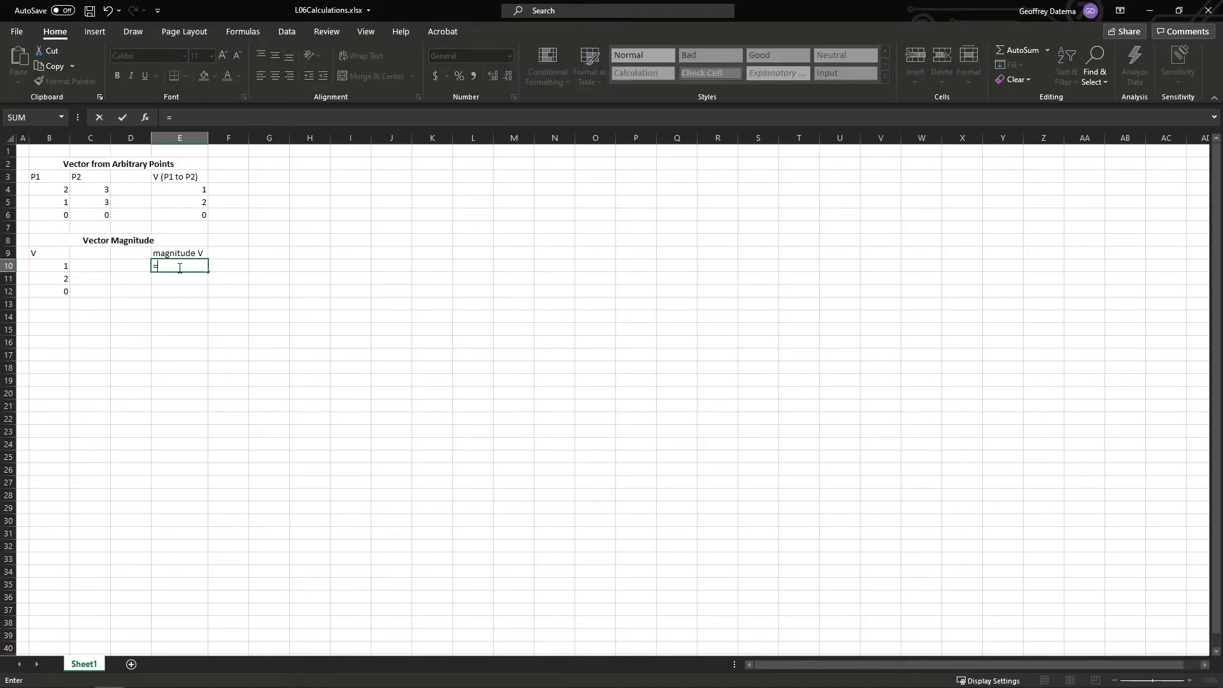
pyautogui.write('()')
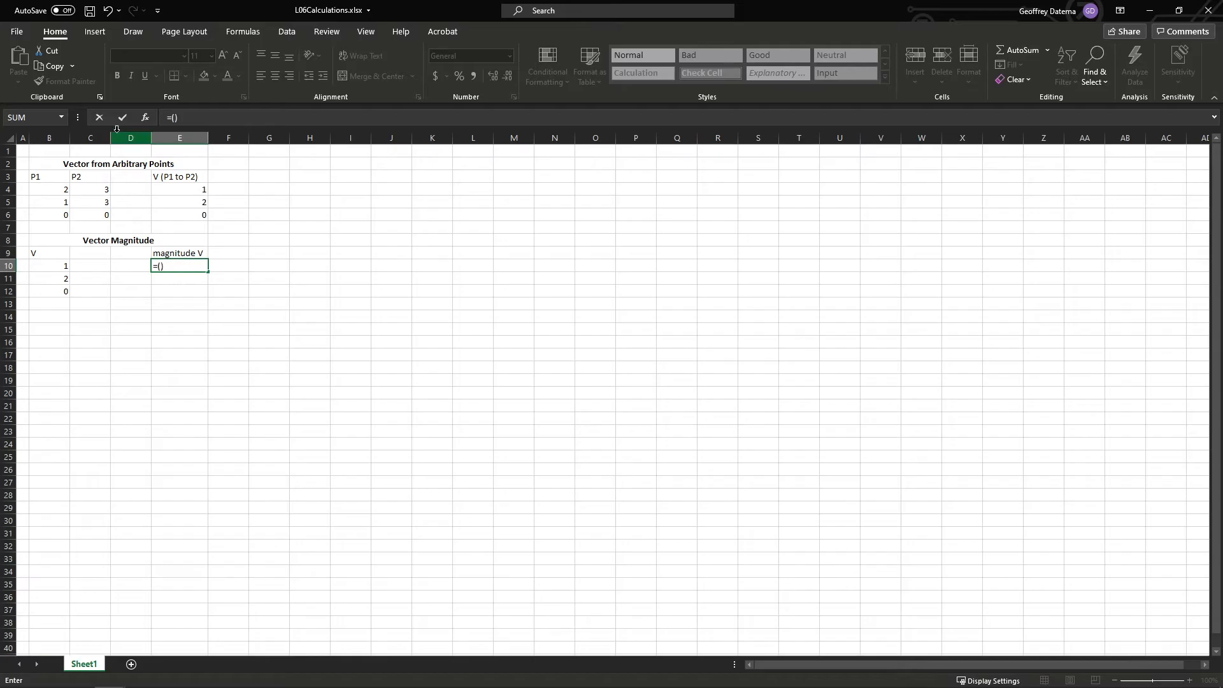
pyautogui.click(48, 265)
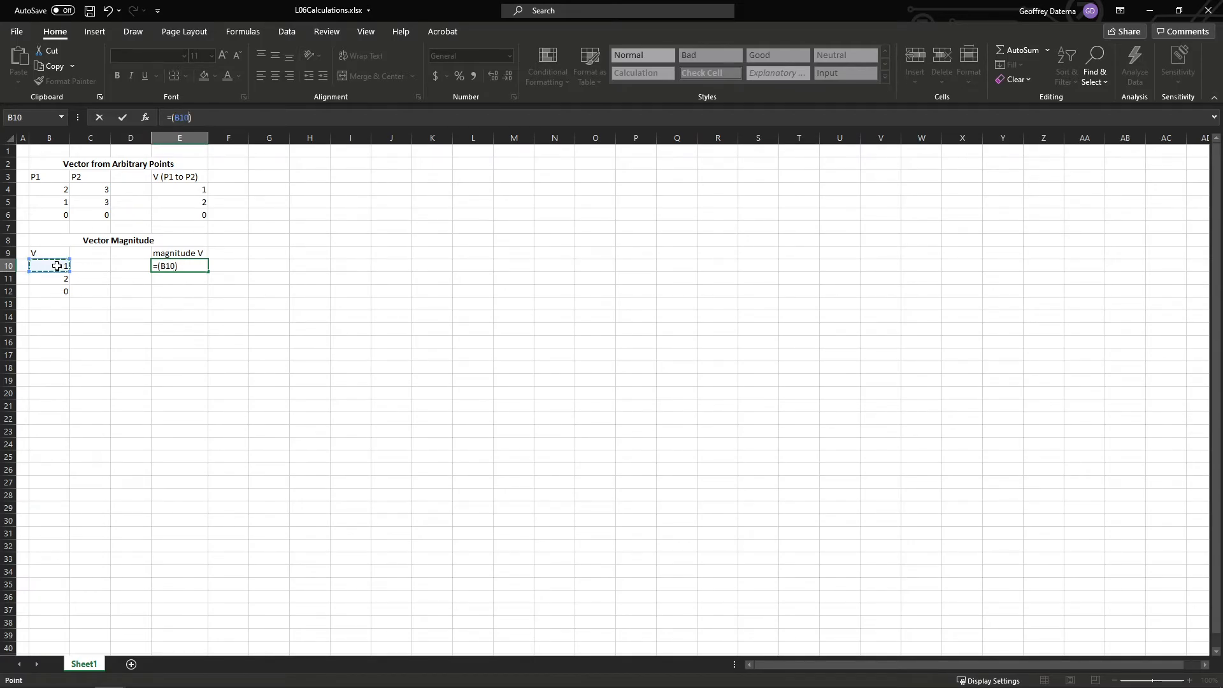
pyautogui.write('*')
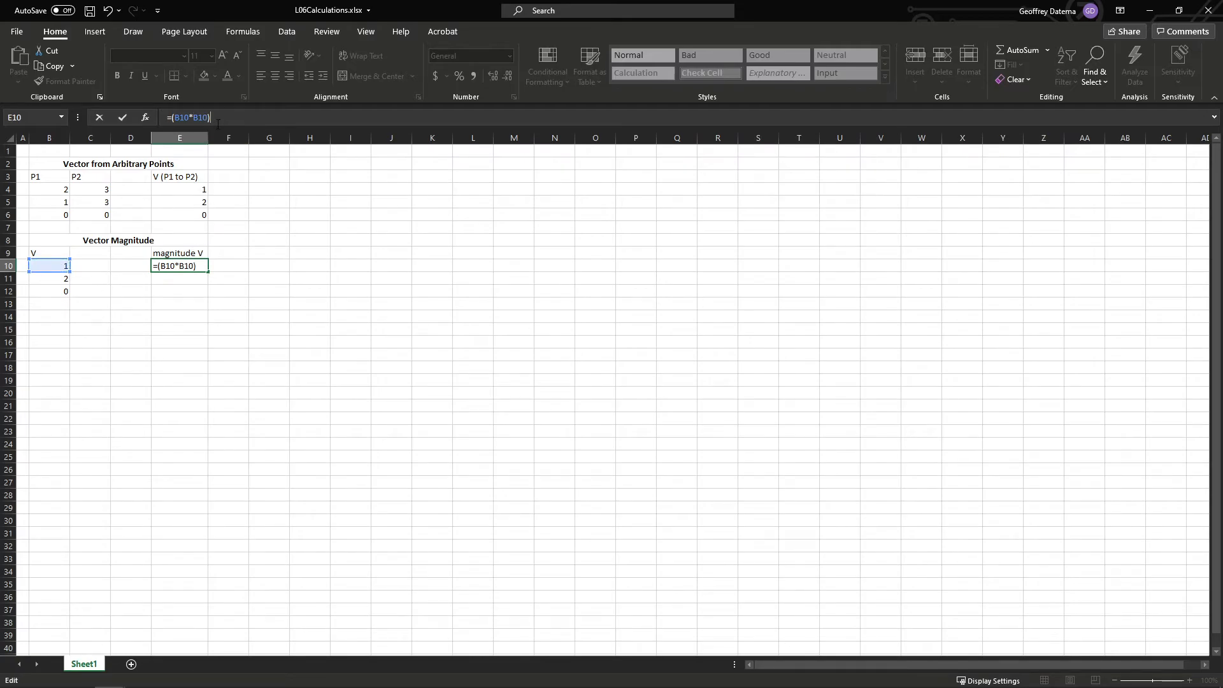
pyautogui.write('+')
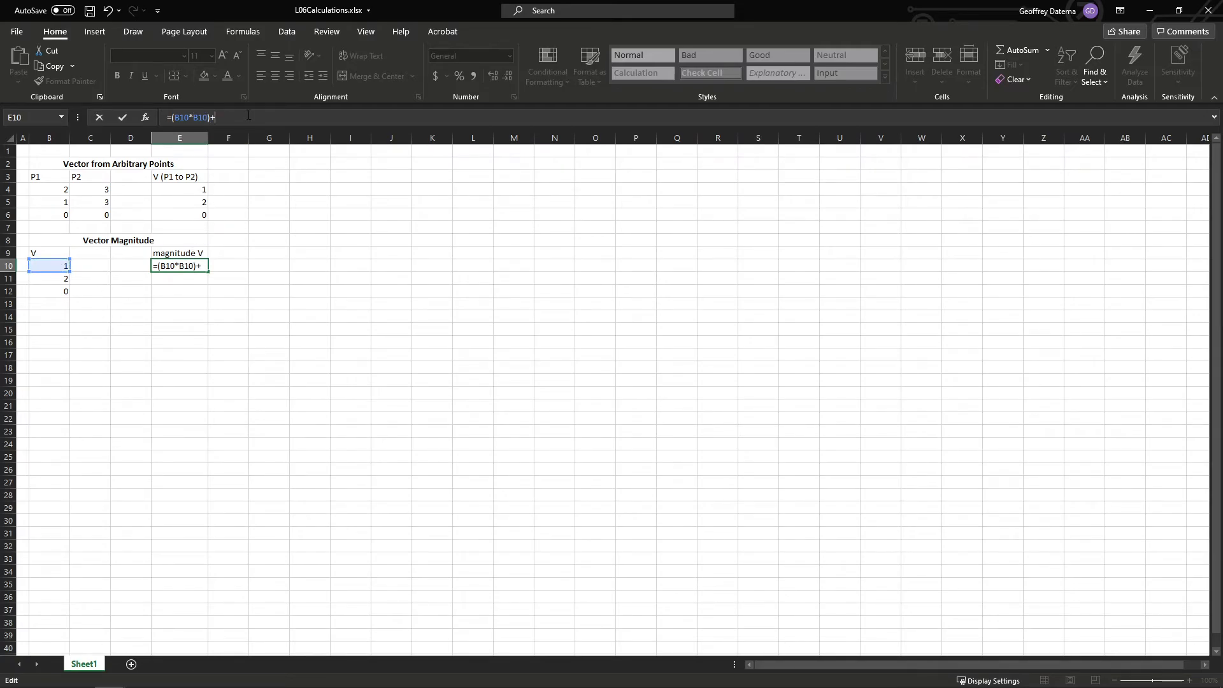
pyautogui.write('()')
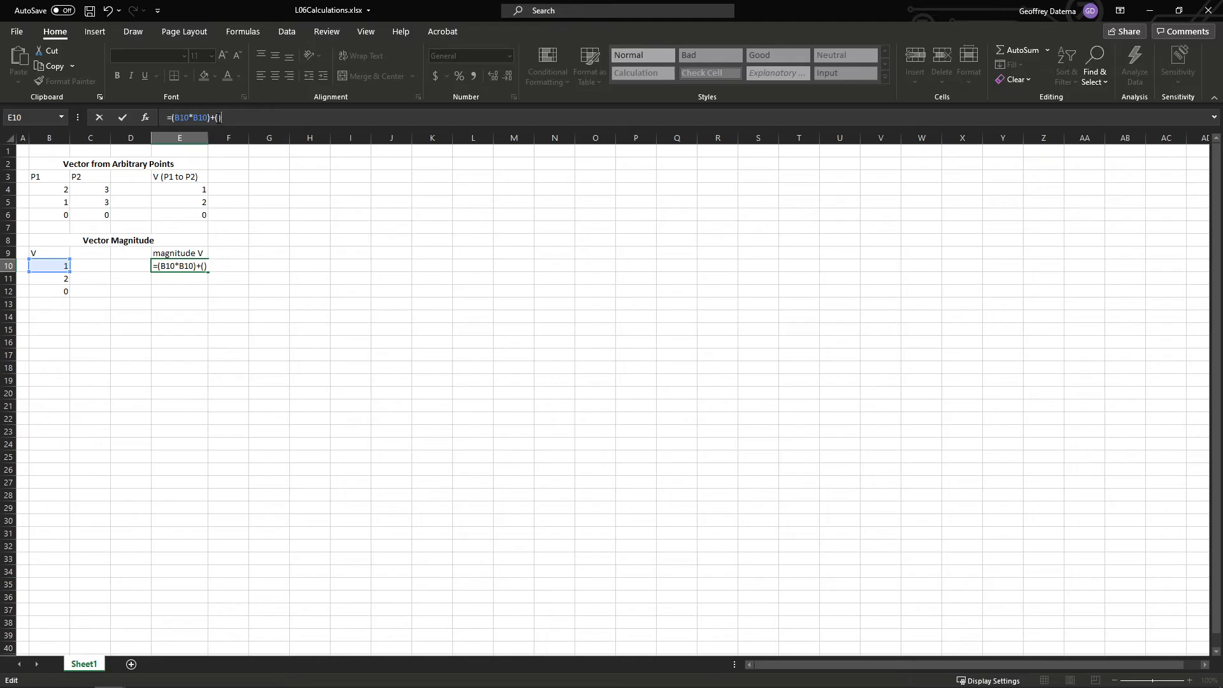
pyautogui.click(49, 279)
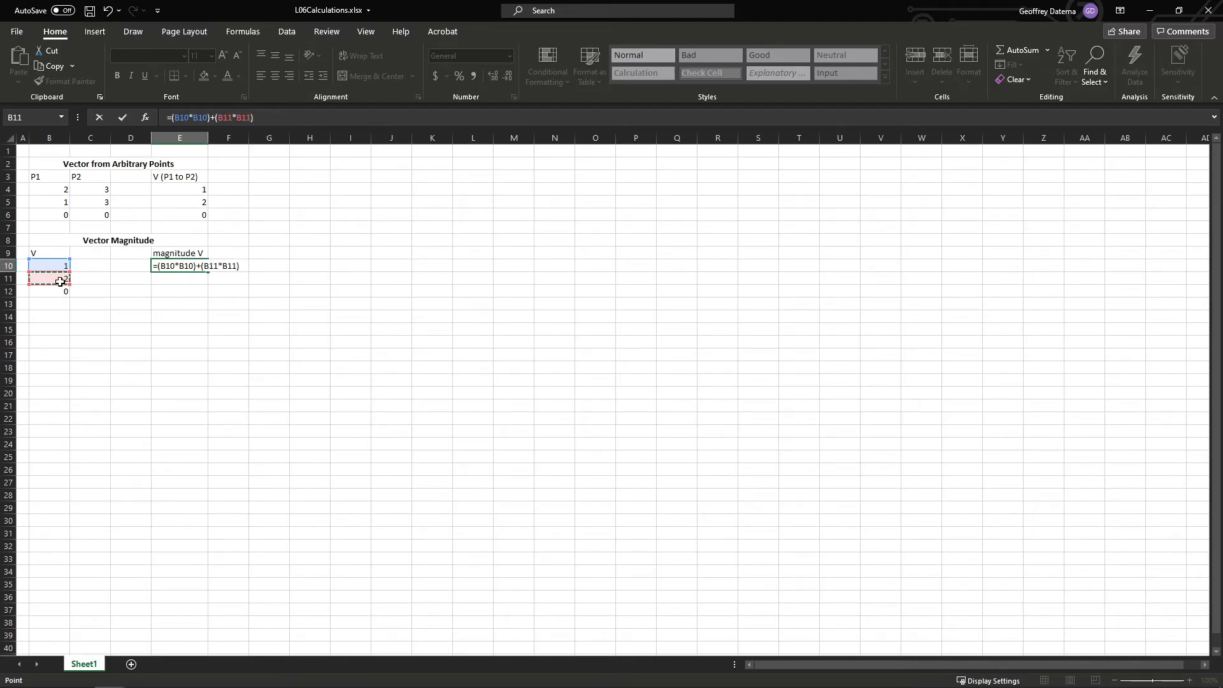
pyautogui.click(270, 117)
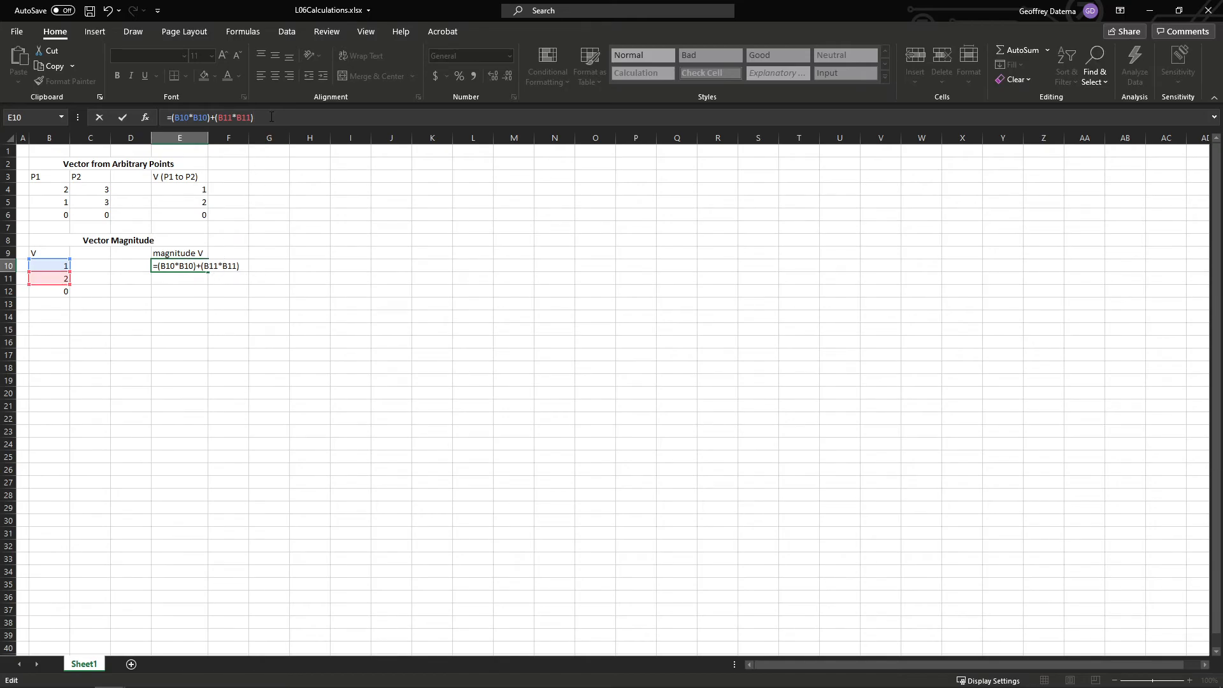
pyautogui.write('+()')
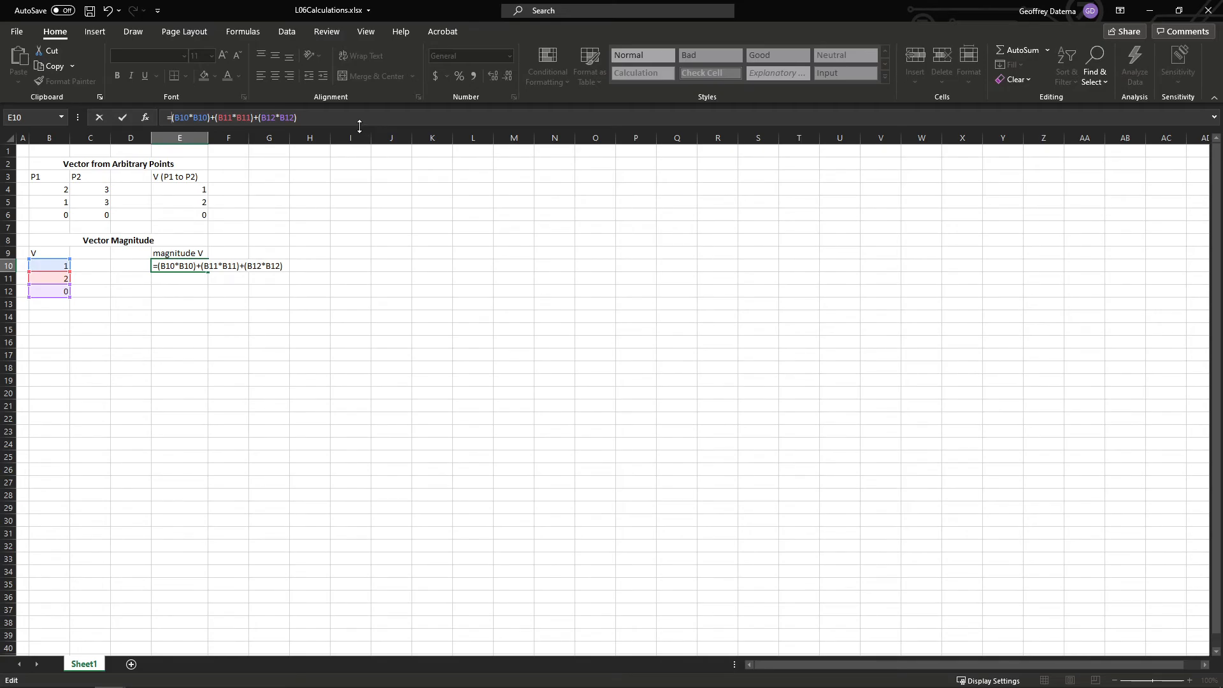
# - Wrap the E10 formula in SQRT( so it returns 2.236067977
pyautogui.write('S')
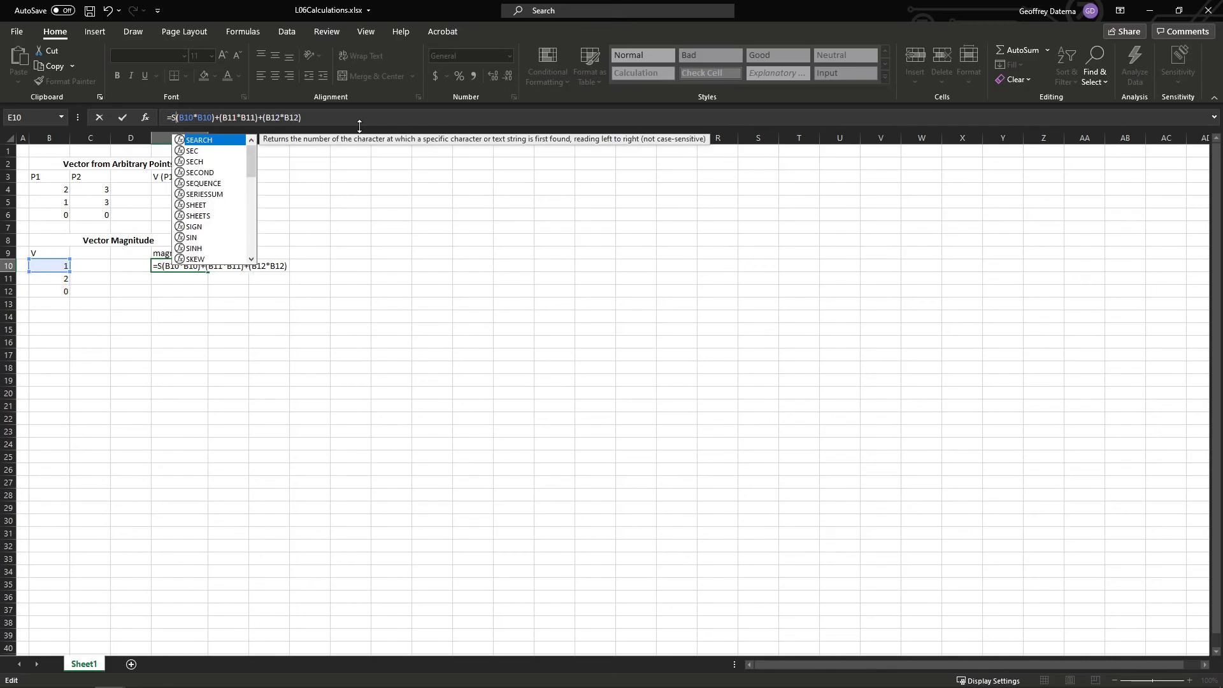
pyautogui.write('QRT')
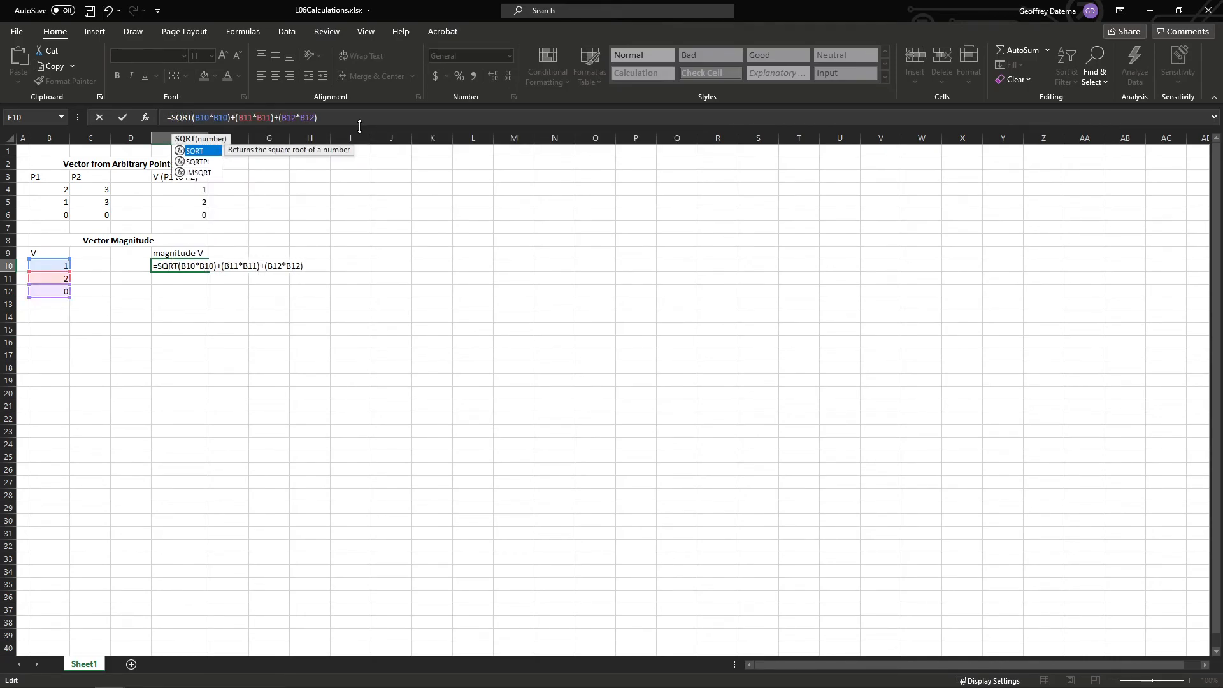
pyautogui.write('(')
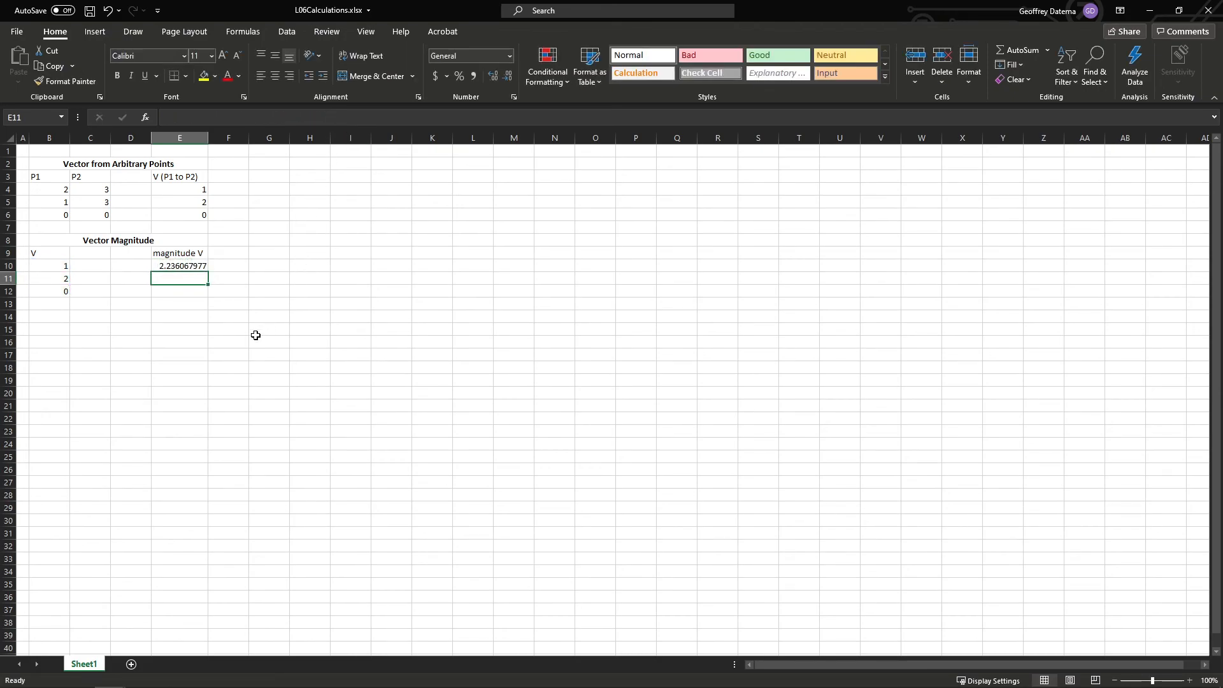
pyautogui.moveTo(283, 346)
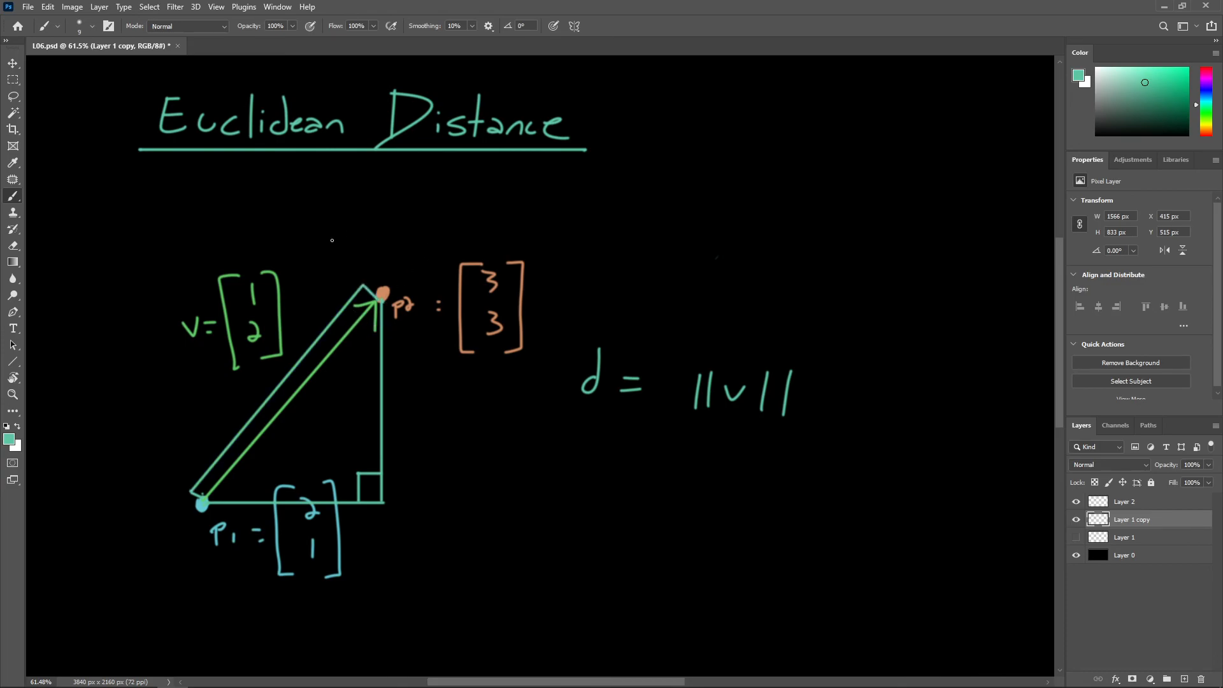
pyautogui.moveTo(587, 485)
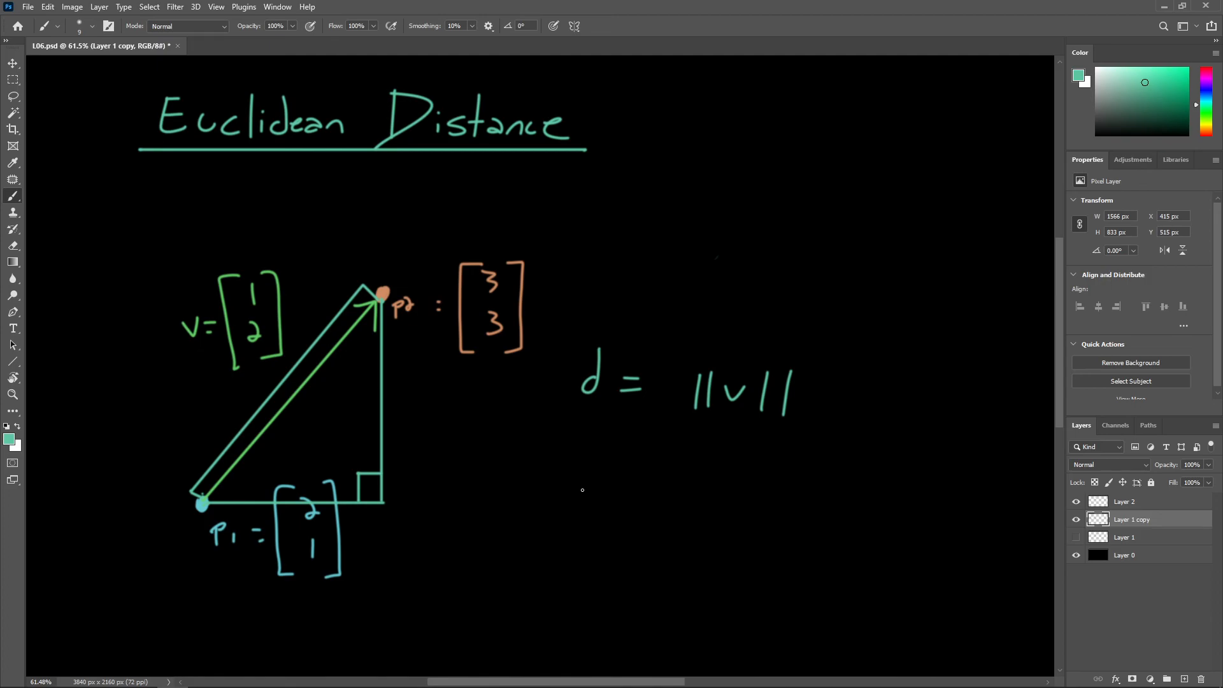
# - Handwrite 'd = 2.24' below the 'd = ||v||' annotation
pyautogui.moveTo(577, 507); pyautogui.dragTo(690, 514)
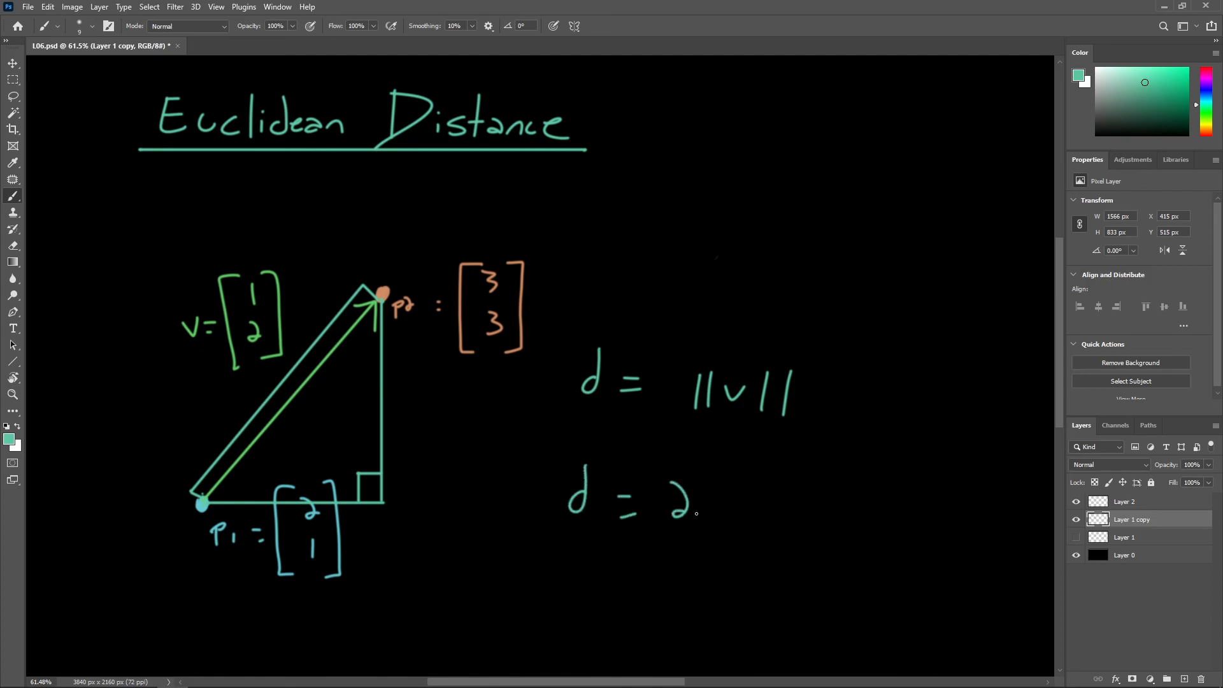
pyautogui.moveTo(686, 511); pyautogui.dragTo(772, 507)
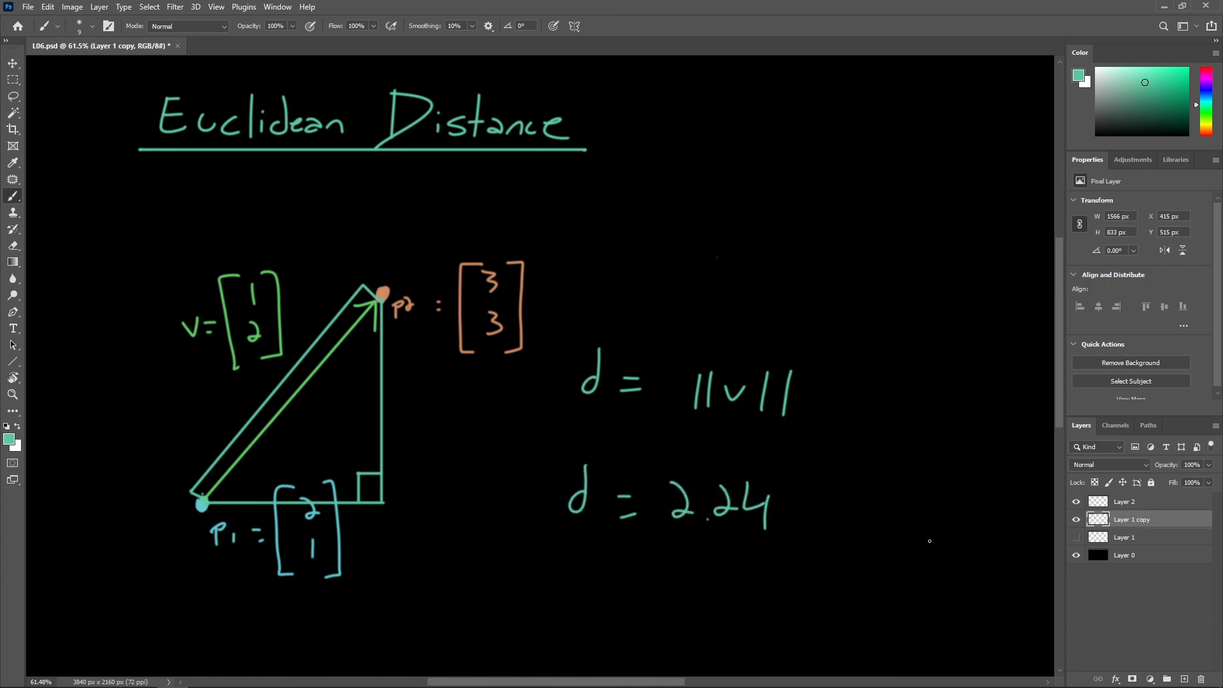